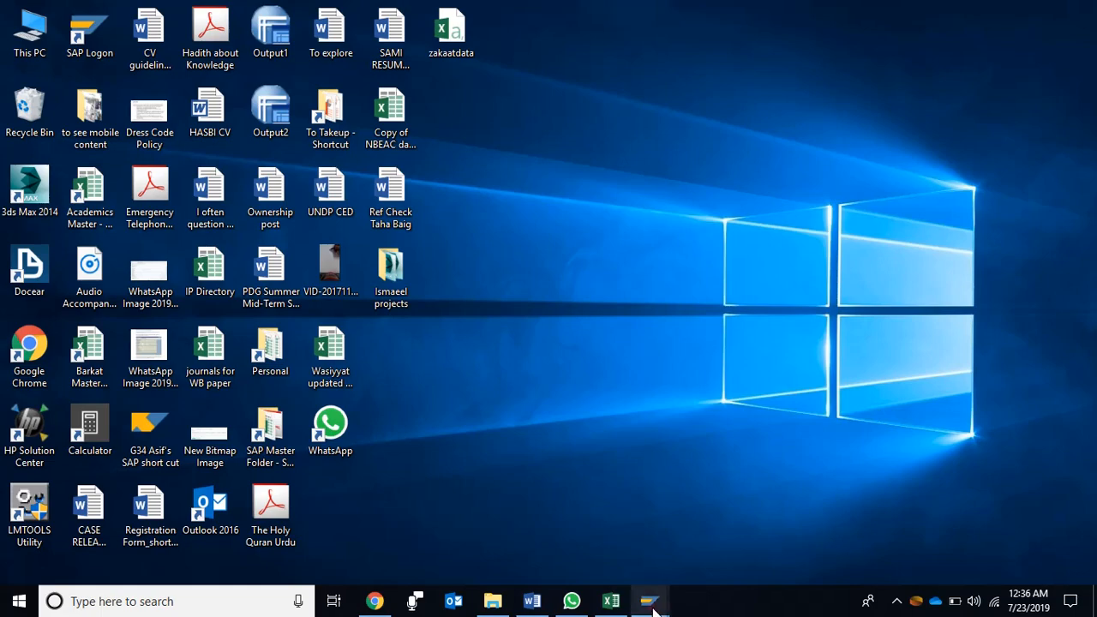
# Leave the appraisal catalog and return to the SAP Easy Access menu.
pyautogui.click(651, 599)
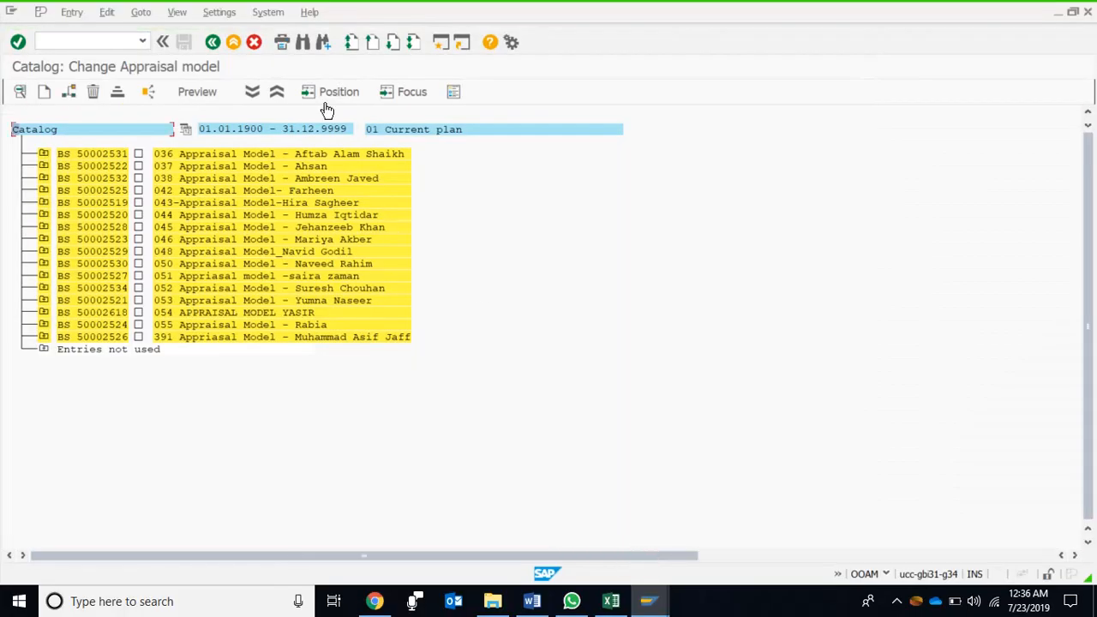
pyautogui.click(213, 43)
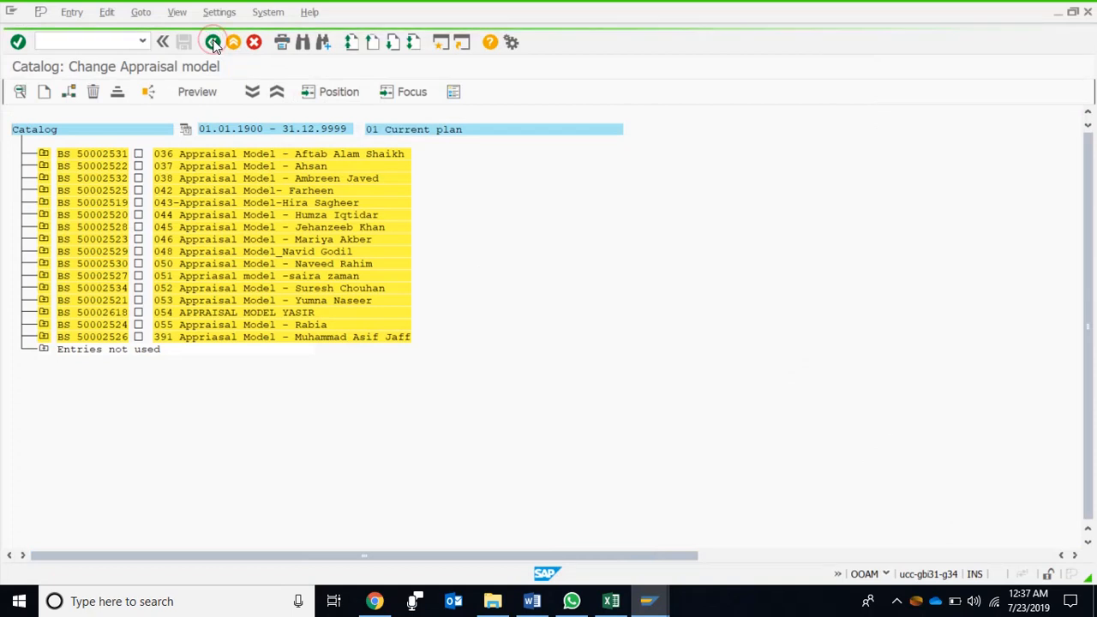
pyautogui.click(211, 41)
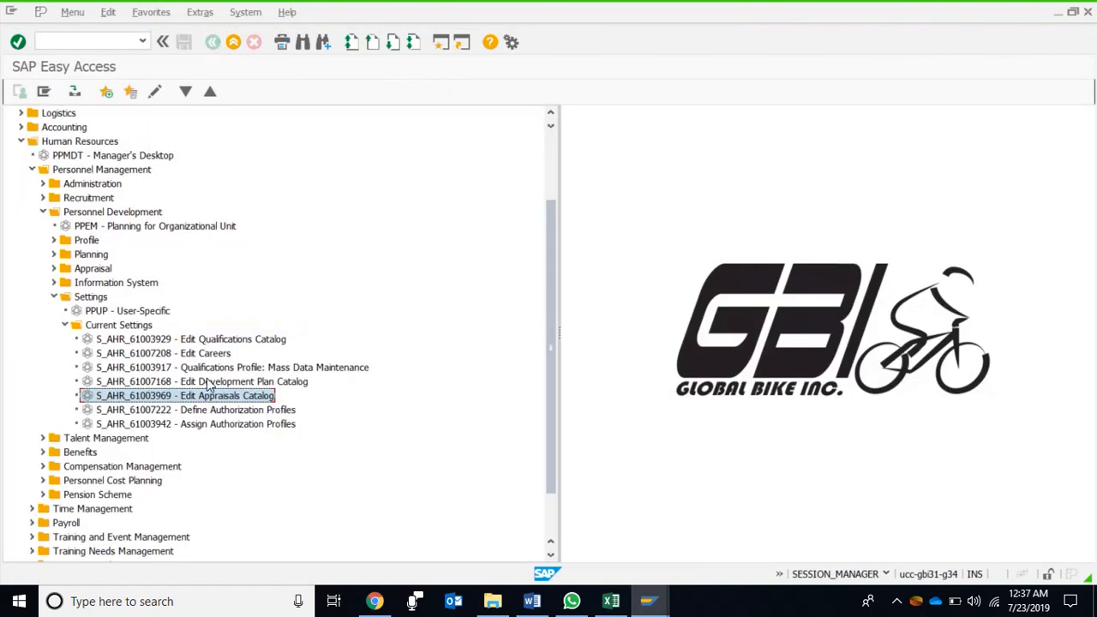
pyautogui.moveTo(85, 267)
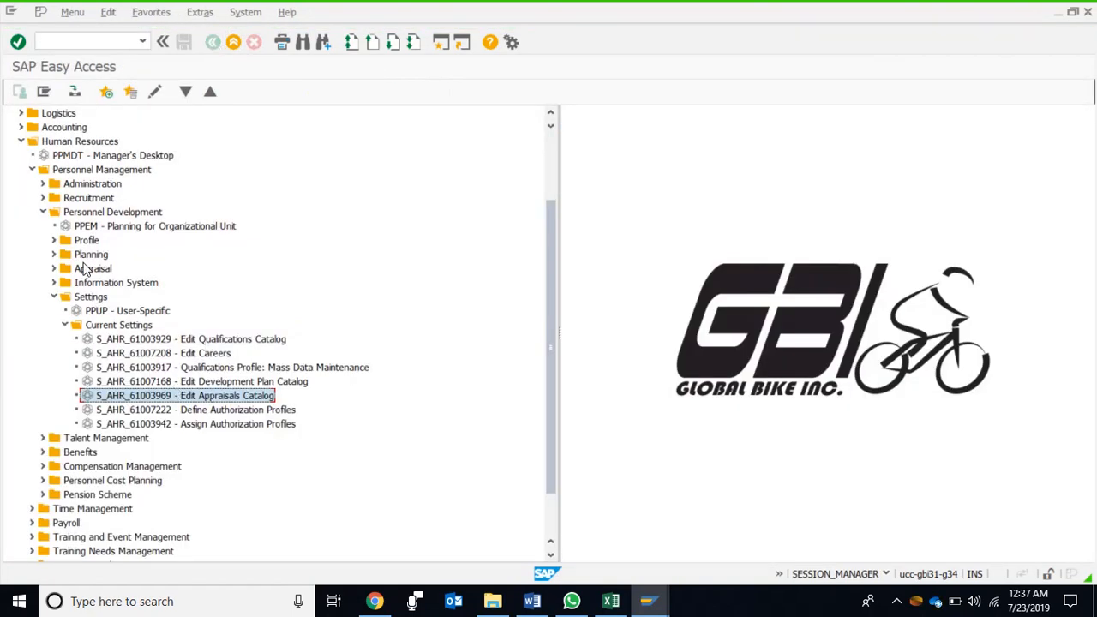
# Browse Human Resources > Personnel Management > Personnel Development > Current Settings to Edit Appraisals Catalog.
pyautogui.click(79, 141)
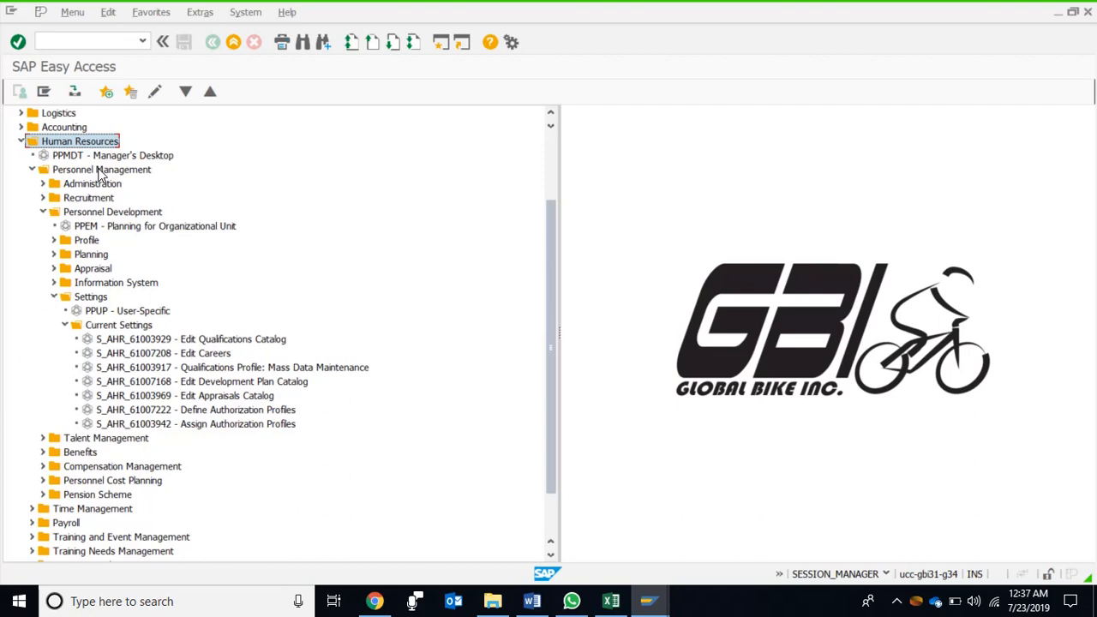
pyautogui.click(99, 169)
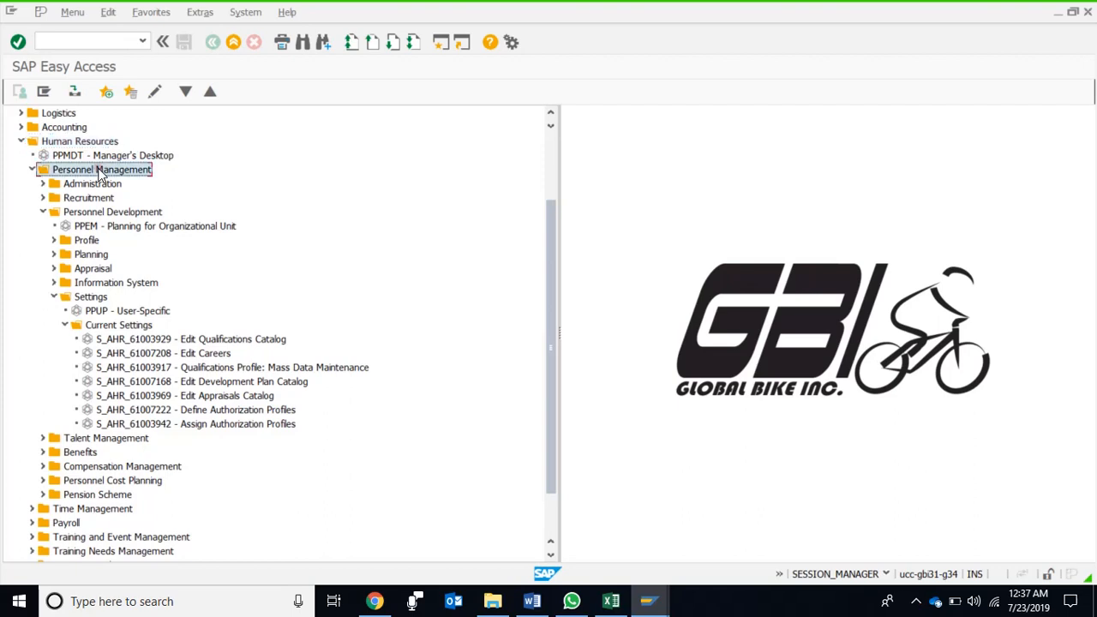
pyautogui.click(113, 212)
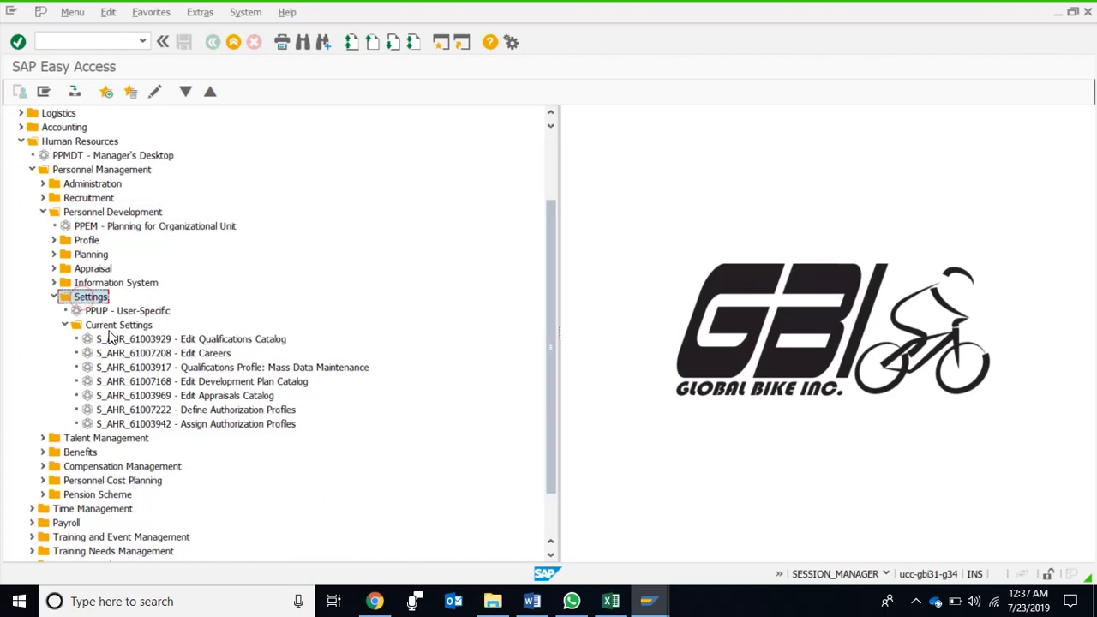
pyautogui.click(117, 326)
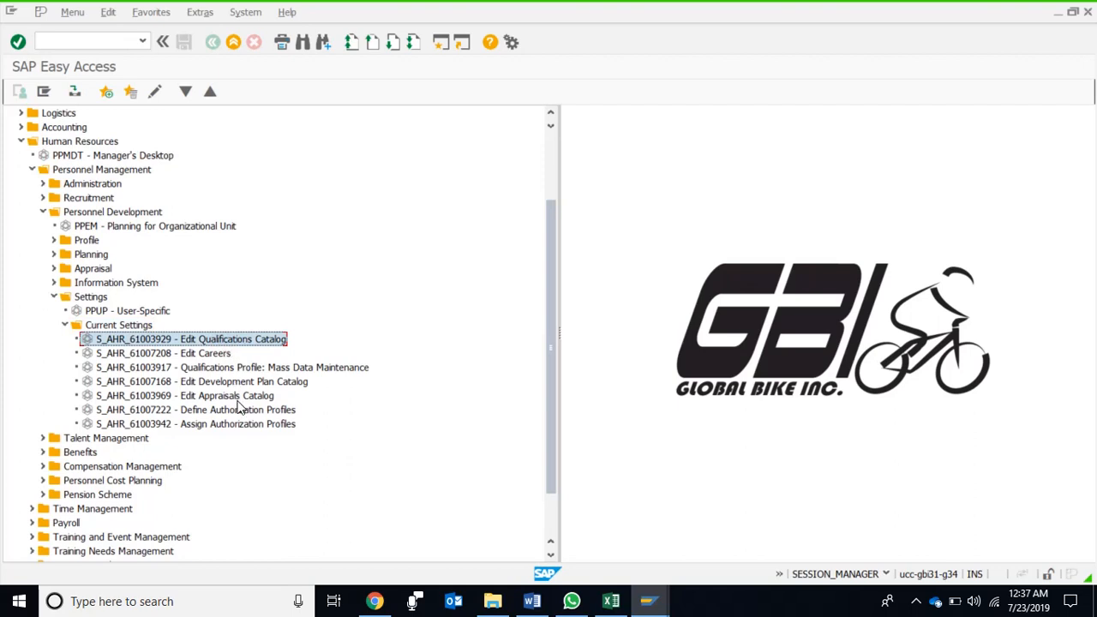
pyautogui.click(181, 394)
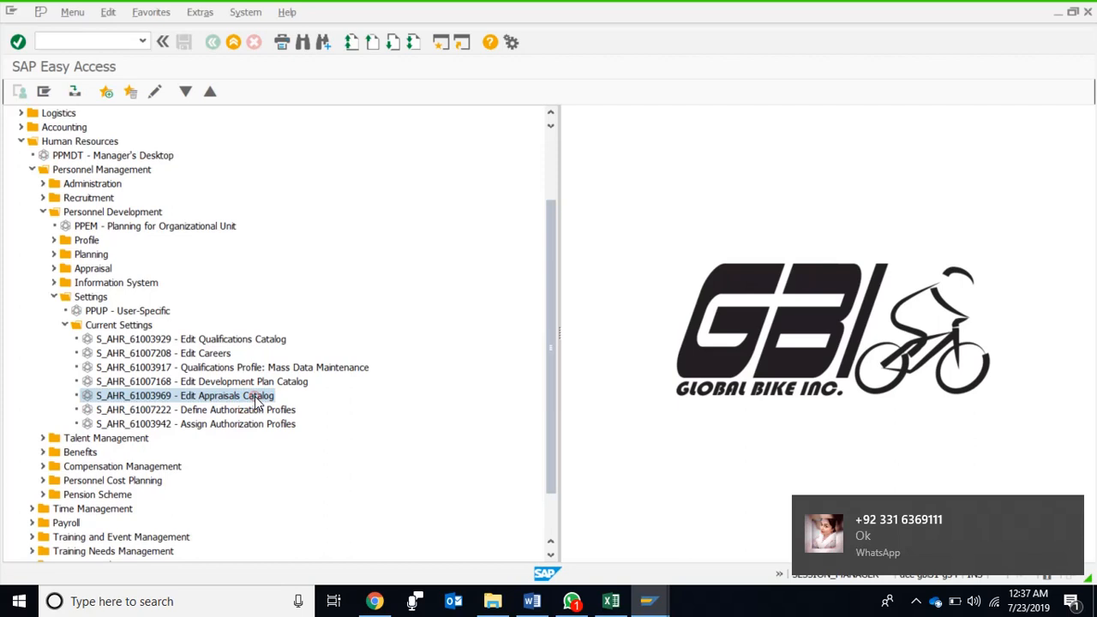
# Open Edit Appraisals Catalog (S_AHR_61003969) in change mode and pick the first appraisal model.
pyautogui.doubleClick(181, 394)
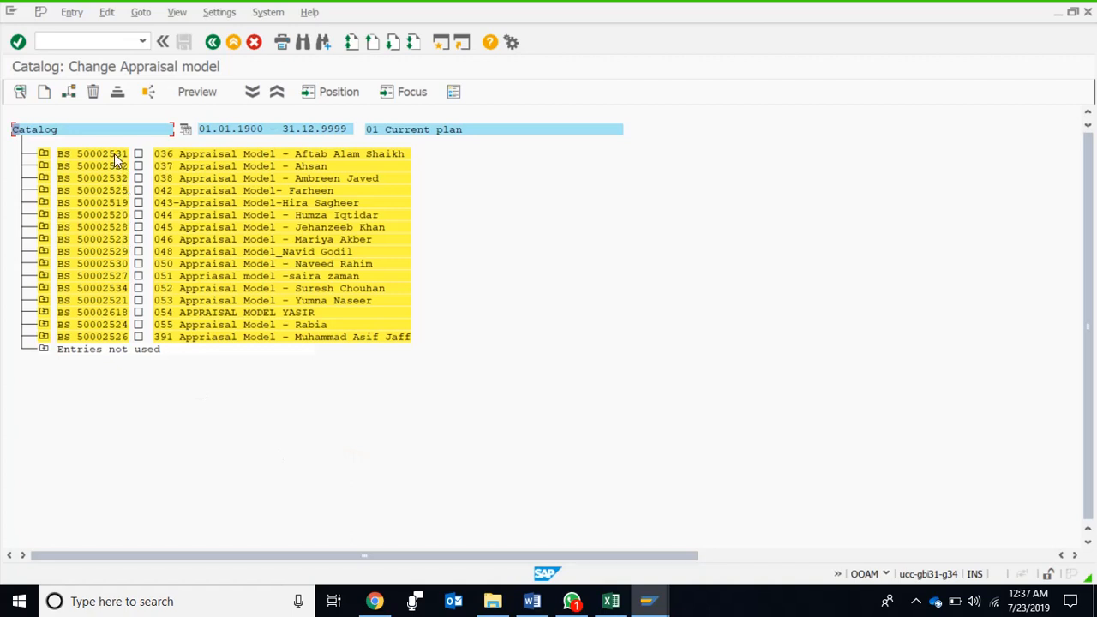
pyautogui.click(182, 154)
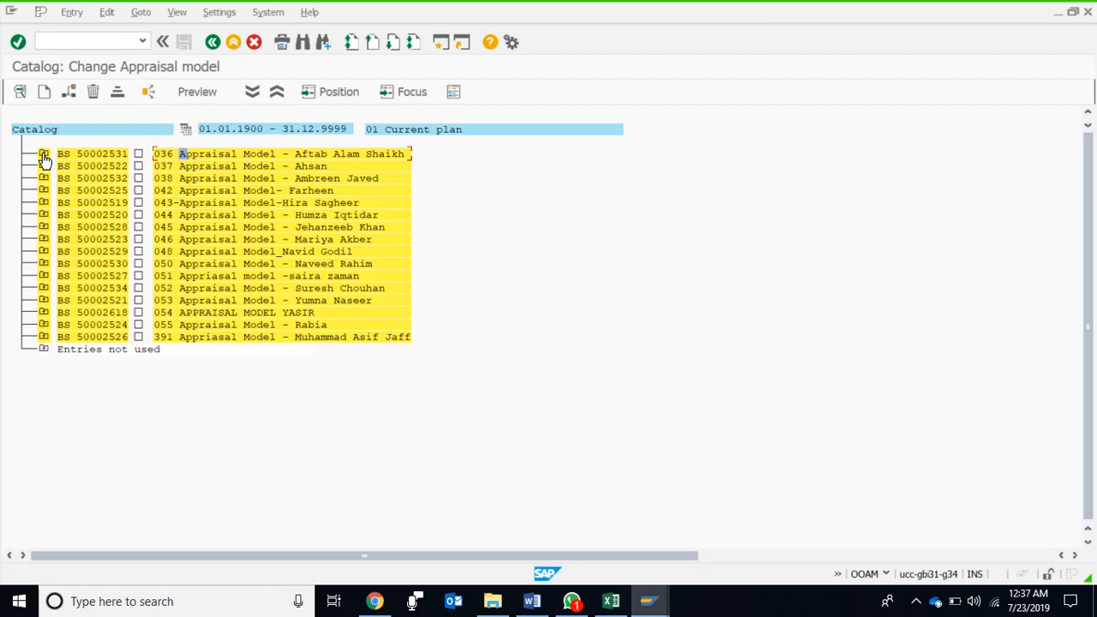
pyautogui.click(43, 154)
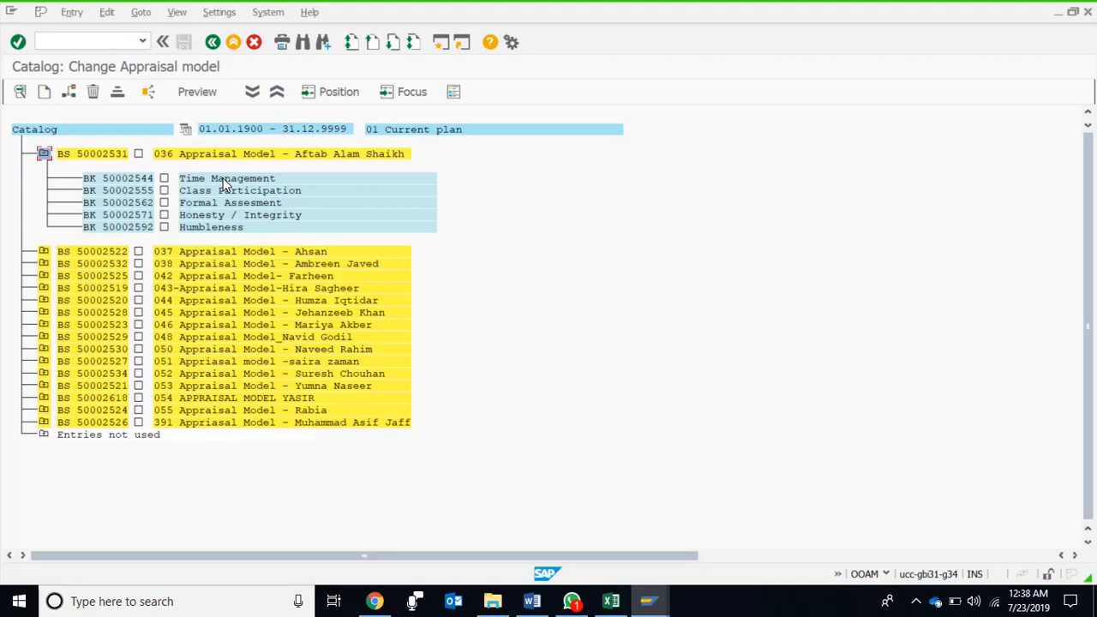
pyautogui.moveTo(219, 161)
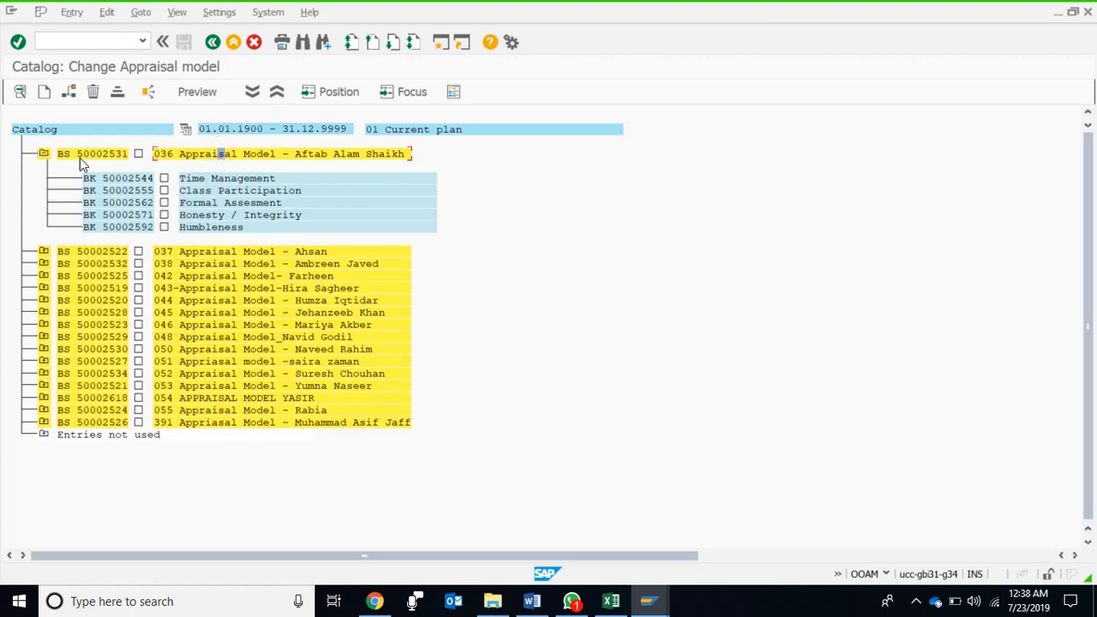
pyautogui.moveTo(110, 161)
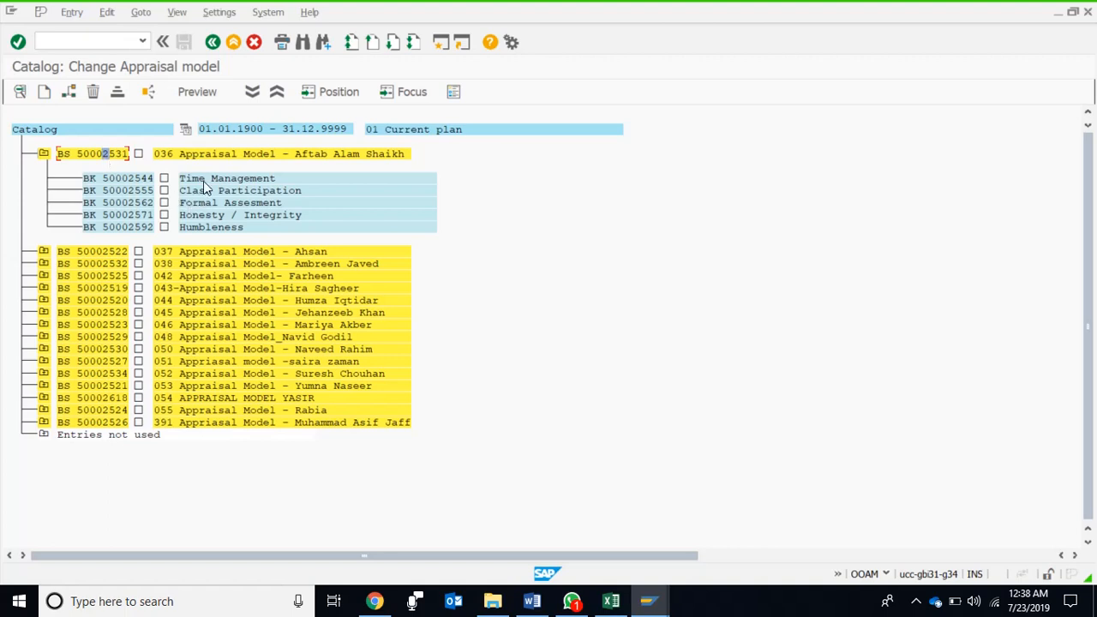
pyautogui.click(202, 191)
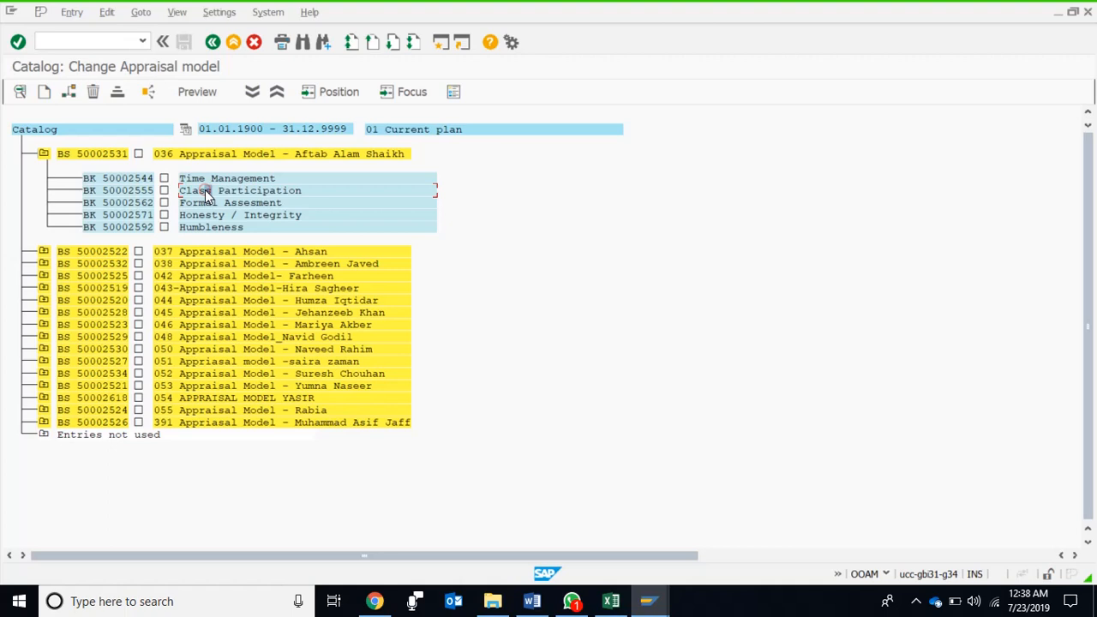
pyautogui.click(195, 154)
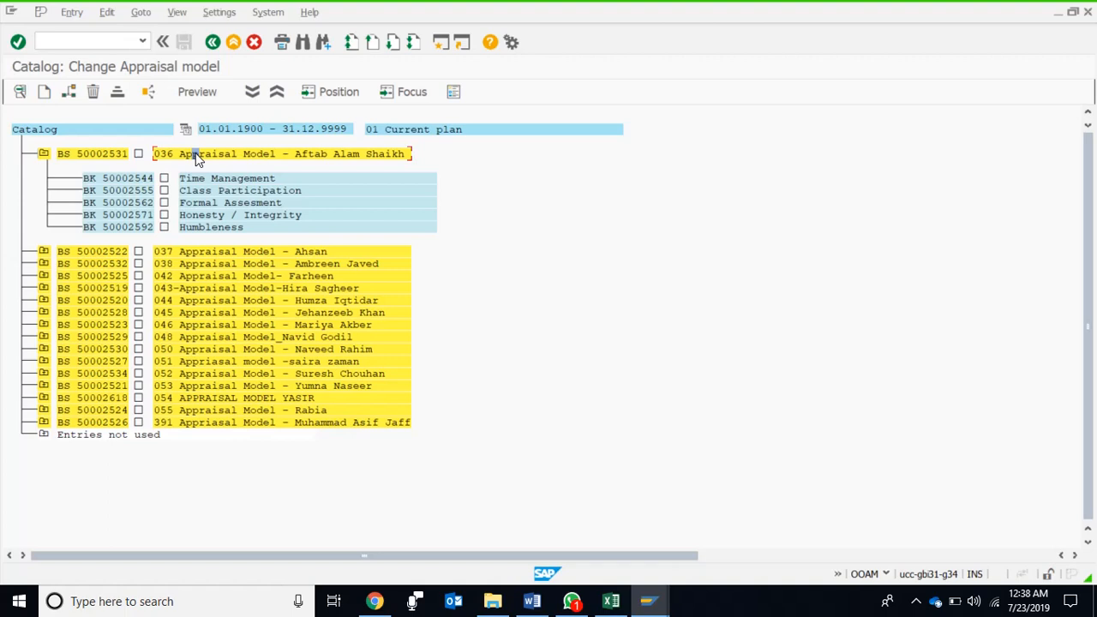
pyautogui.click(226, 176)
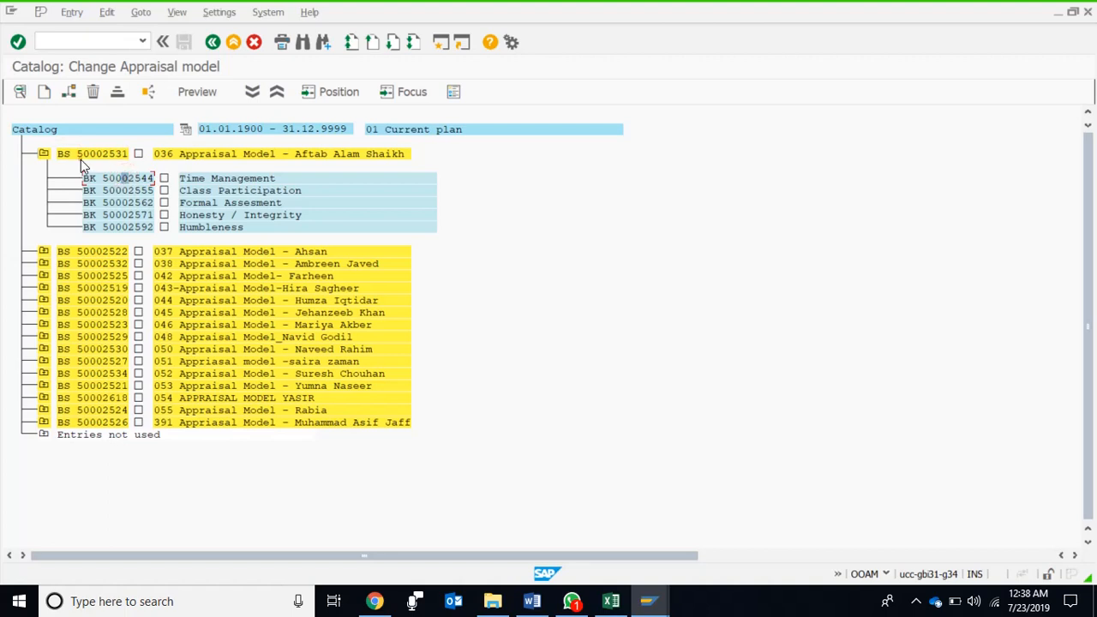
# Open model 036's change dialog showing Performance Appraisal form and Individual appraisal type.
pyautogui.doubleClick(99, 154)
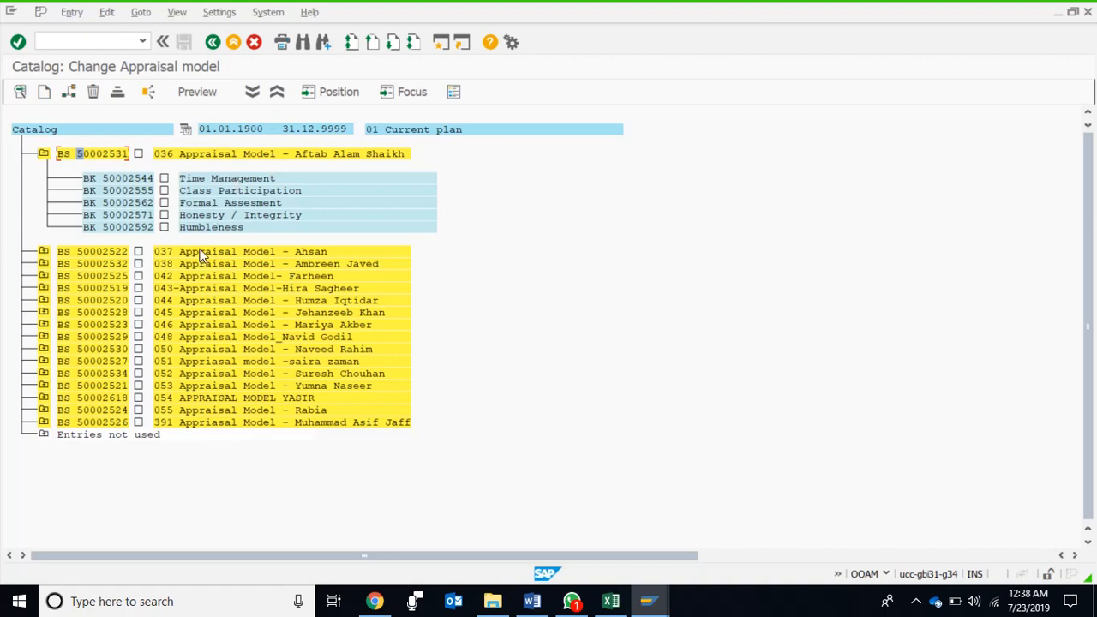
pyautogui.moveTo(195, 156)
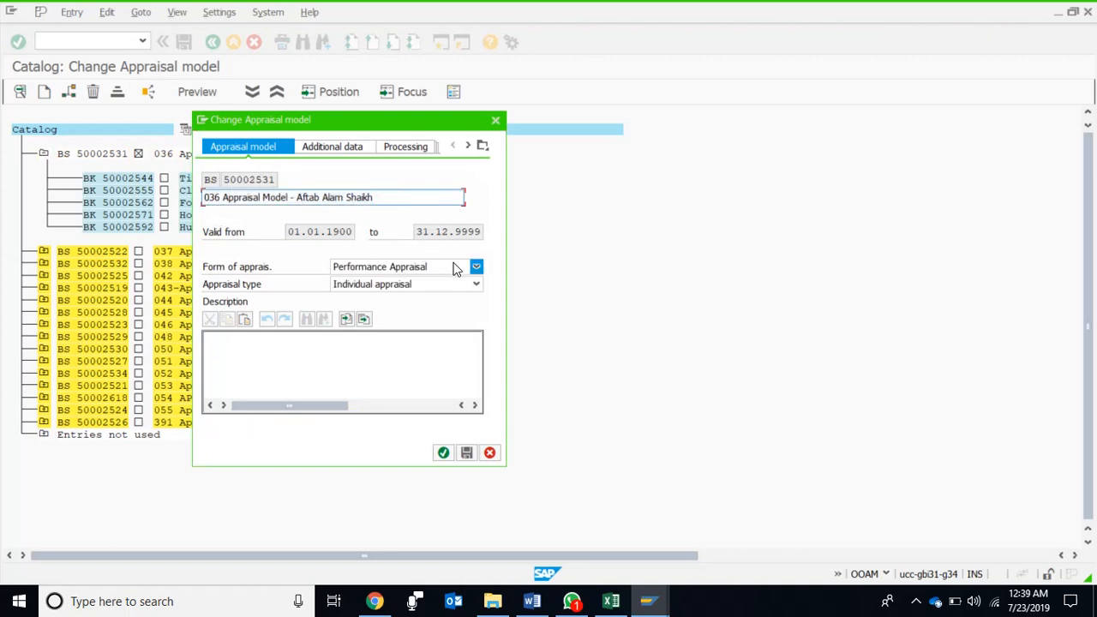
pyautogui.click(476, 267)
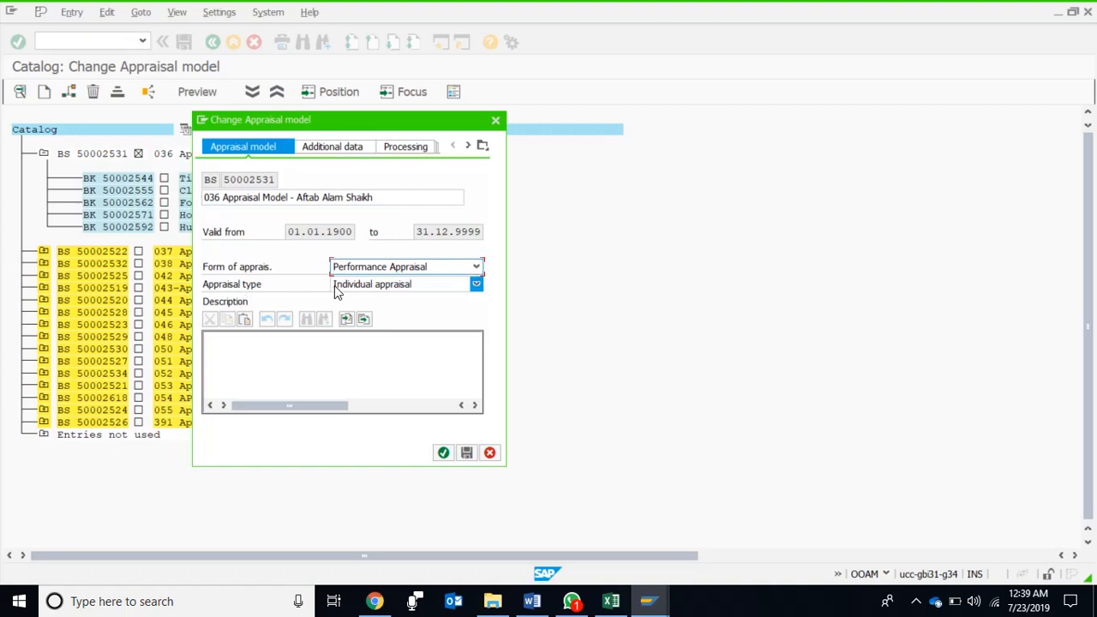
pyautogui.click(476, 285)
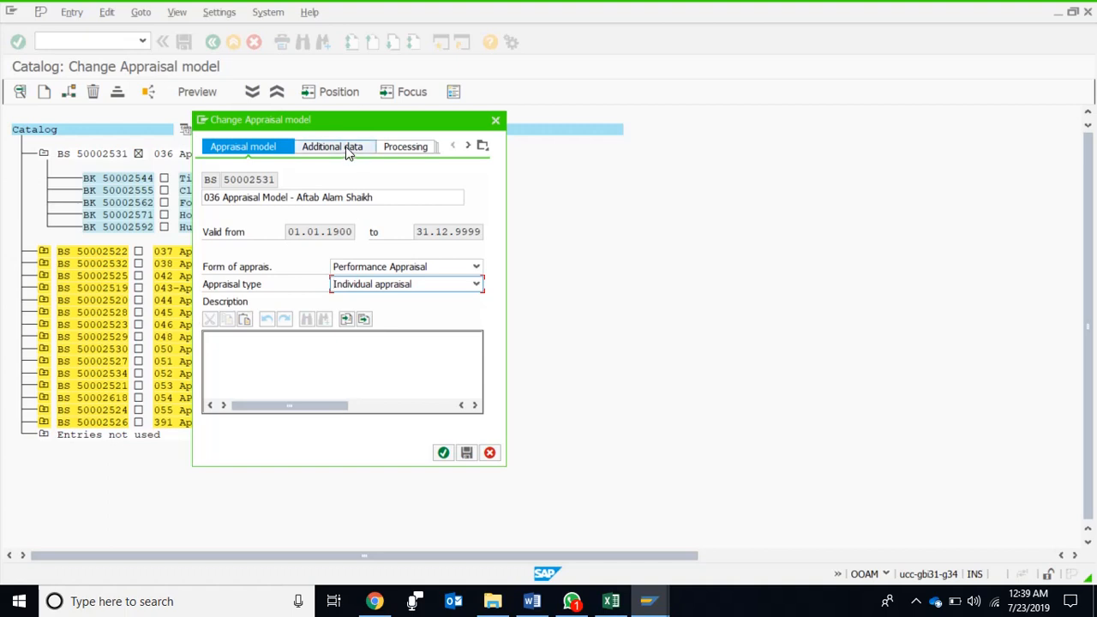
# Review model 036's Additional data, Processing and Result settings: Points Scale (1-5), Average calculation.
pyautogui.click(333, 146)
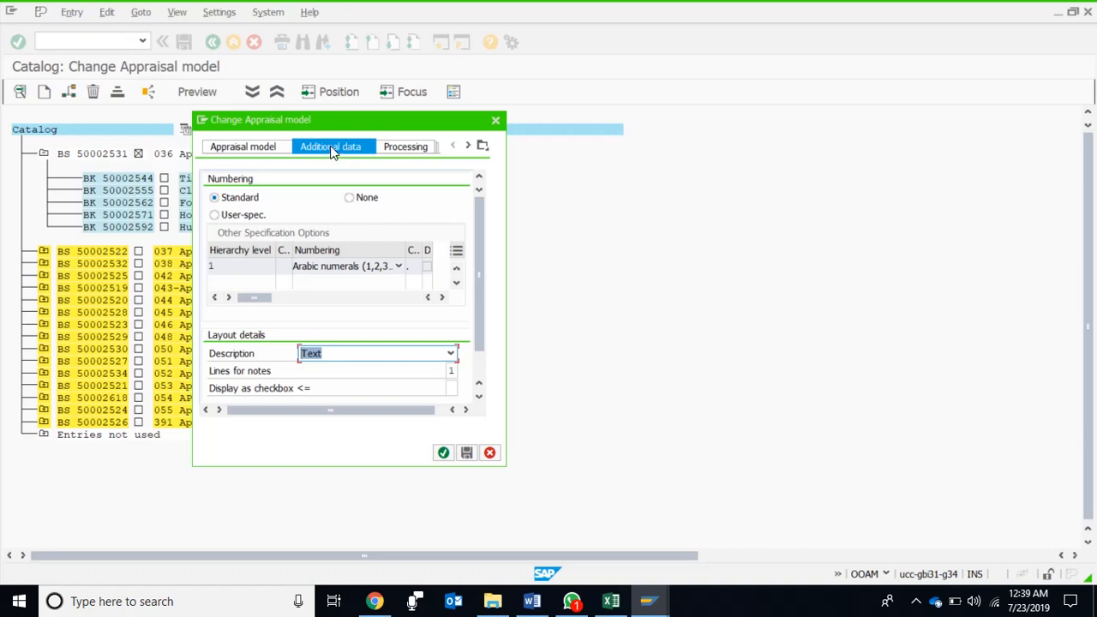
pyautogui.click(244, 146)
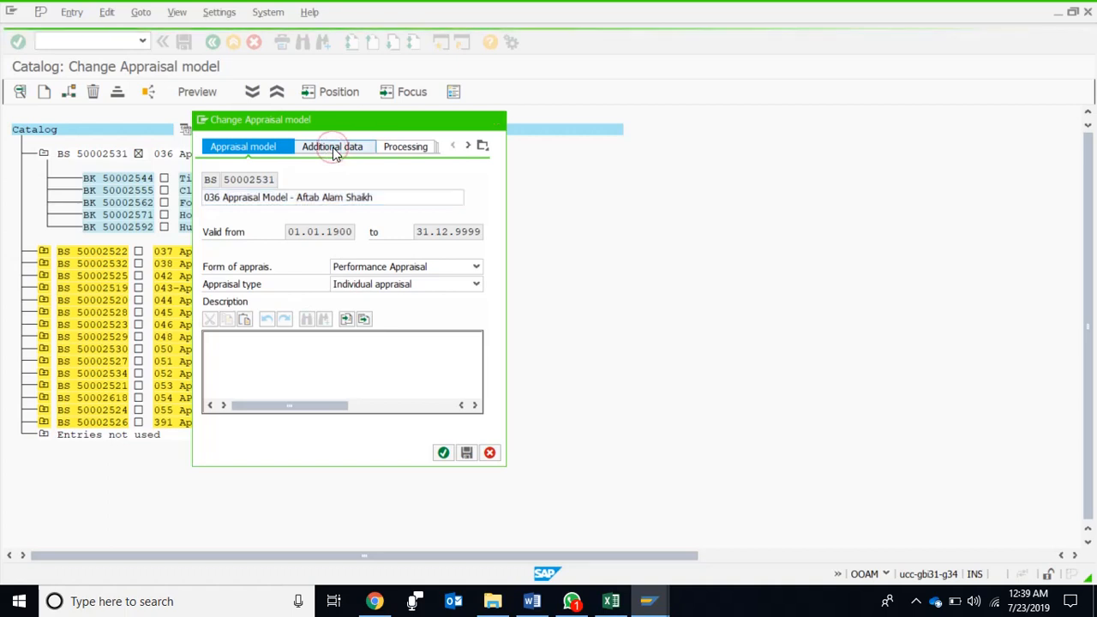
pyautogui.click(332, 145)
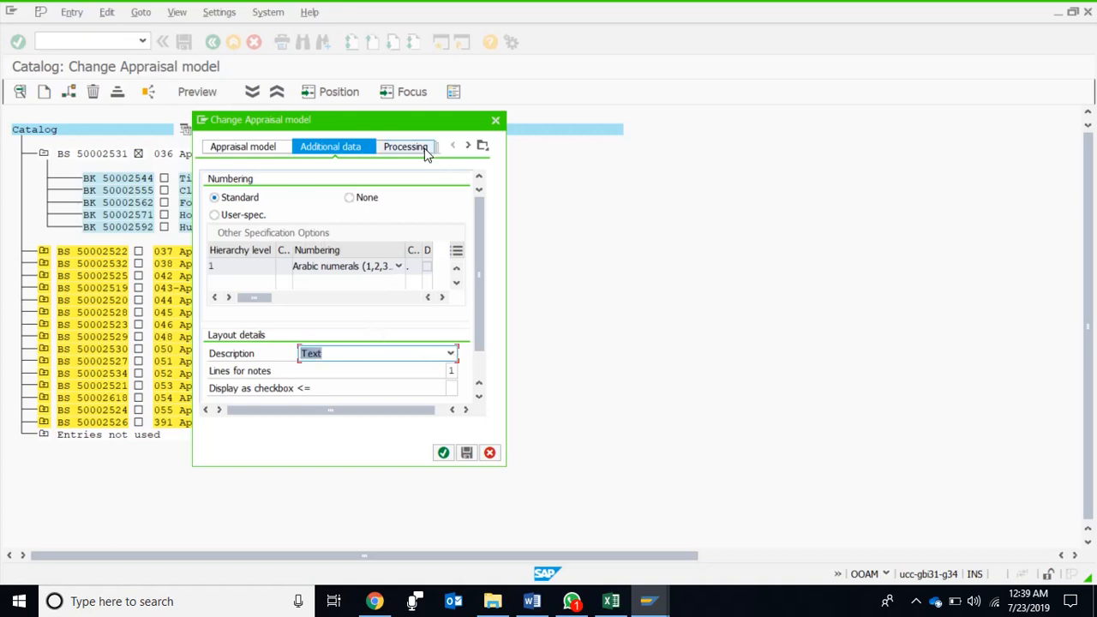
pyautogui.click(406, 146)
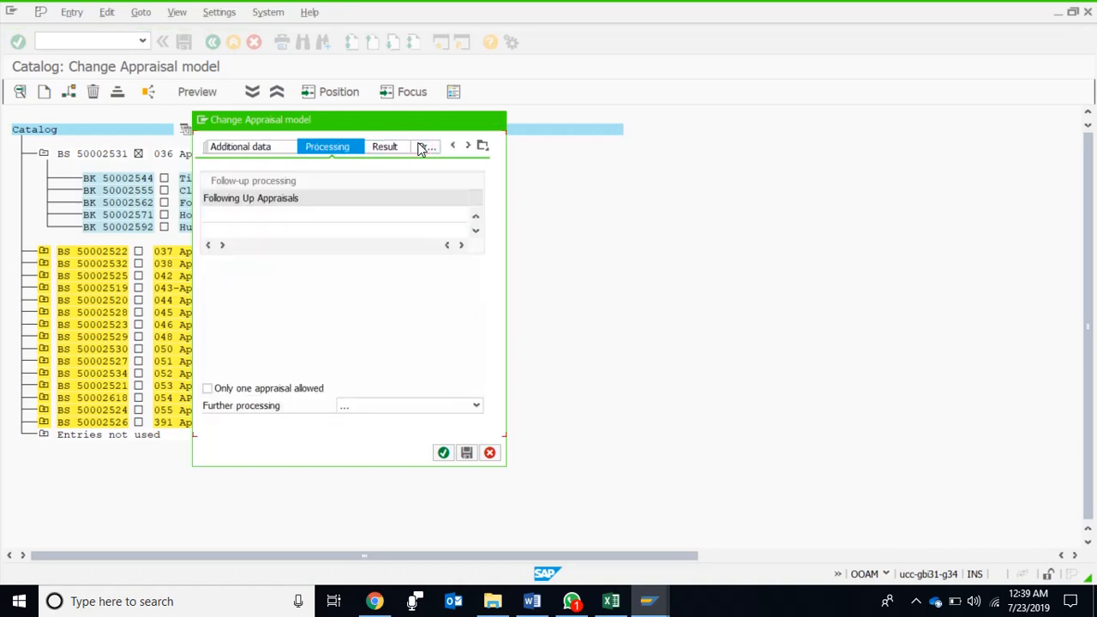
pyautogui.click(385, 146)
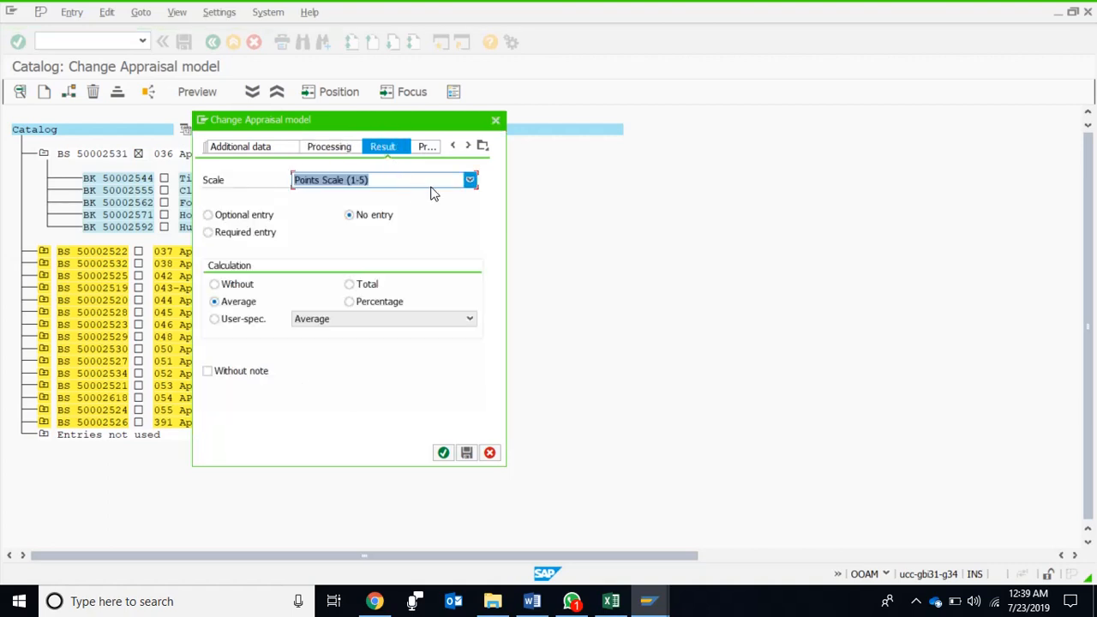
pyautogui.moveTo(442, 183)
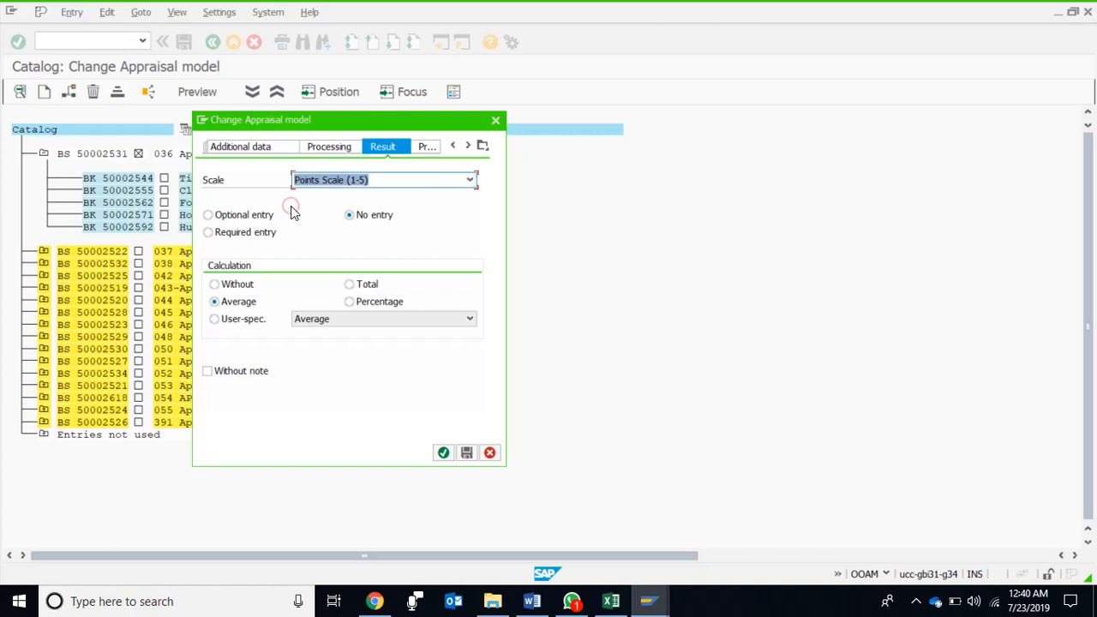
pyautogui.moveTo(339, 247)
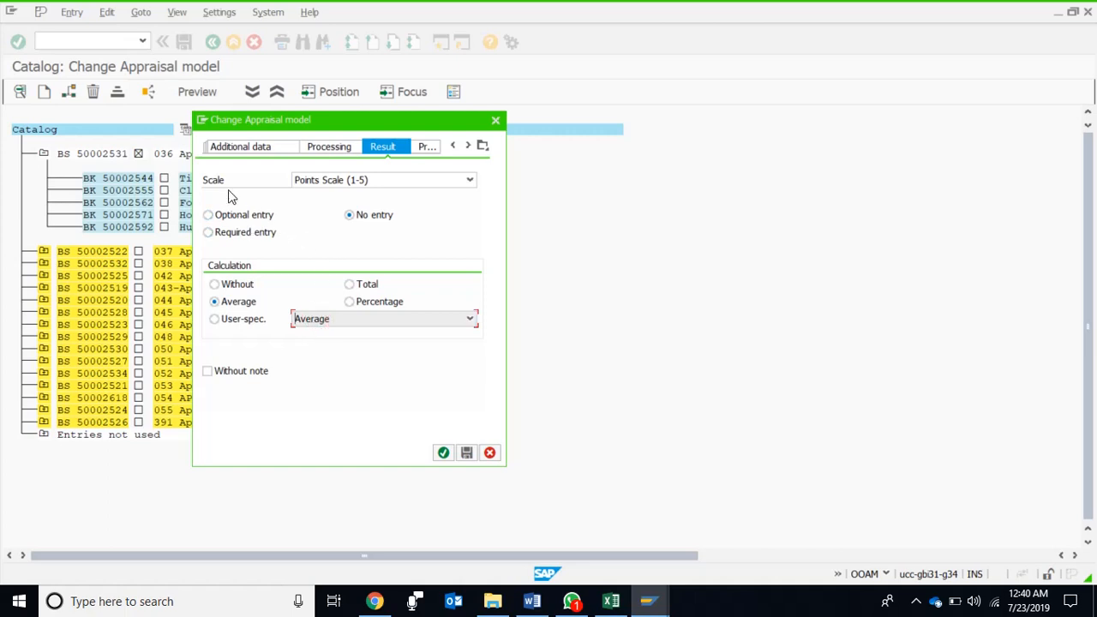
# Review model 036's result and proficiencies (Poor to Very Good), cancel without saving, and open Time Management's details.
pyautogui.click(209, 233)
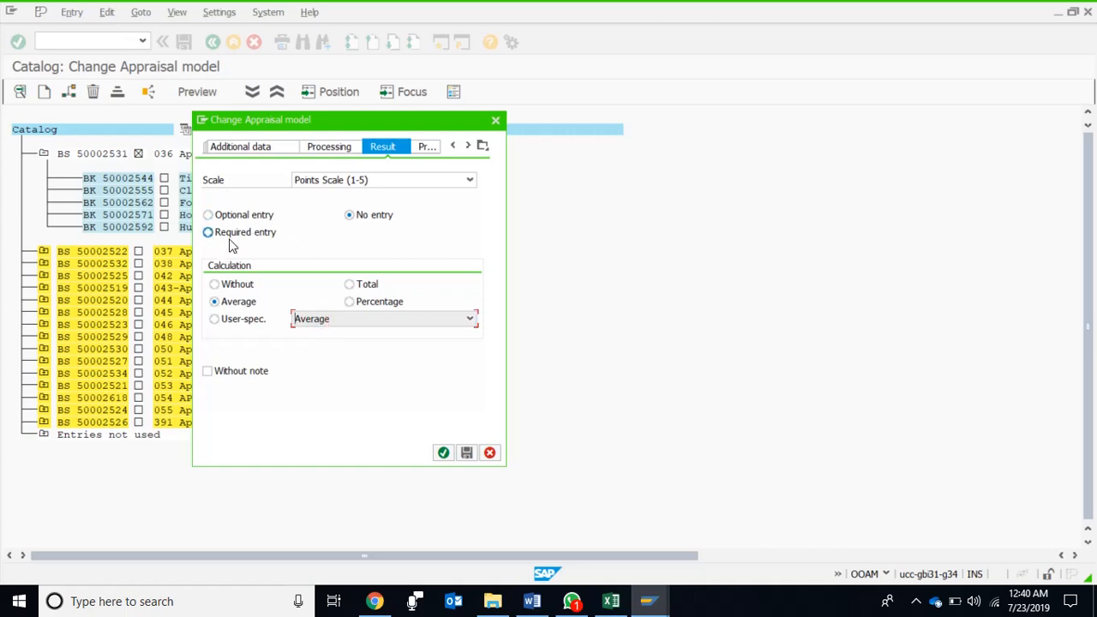
pyautogui.moveTo(247, 246)
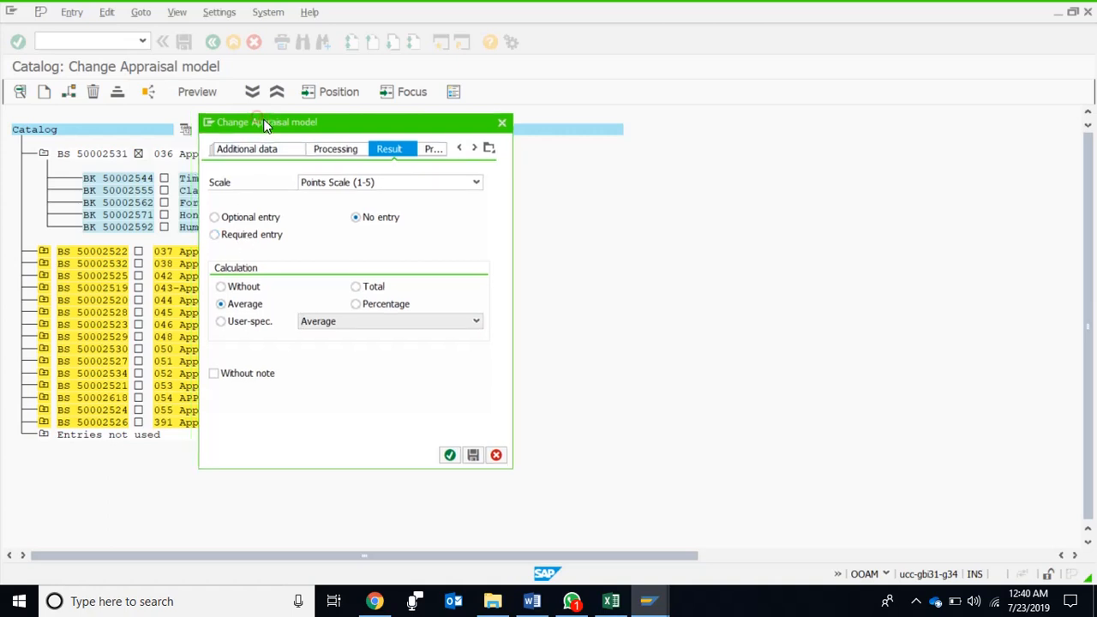
pyautogui.moveTo(265, 121); pyautogui.dragTo(302, 134)
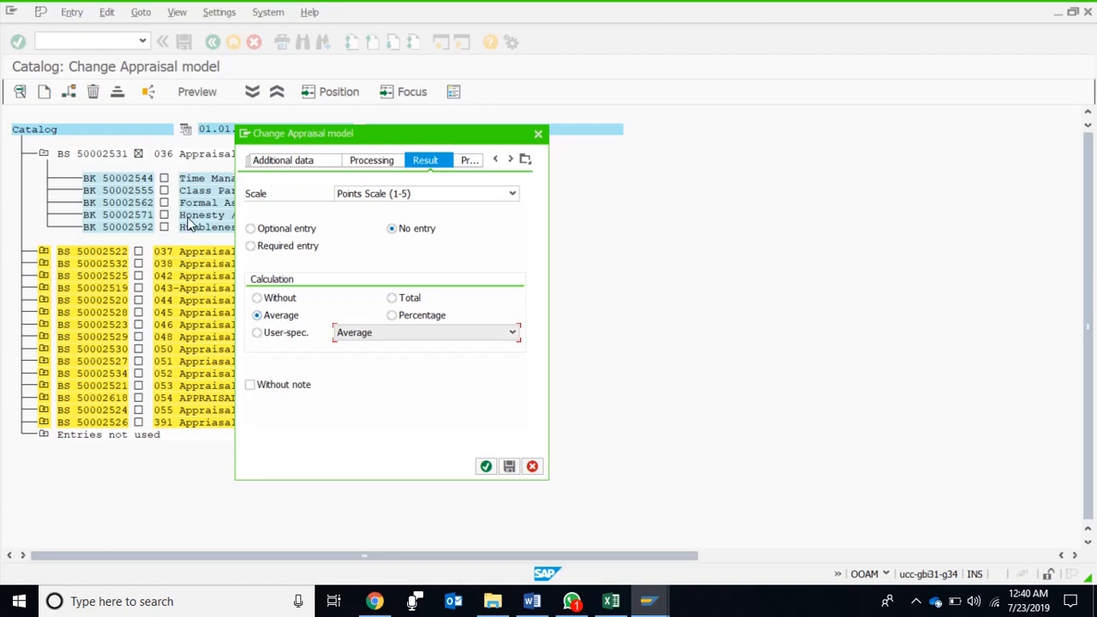
pyautogui.moveTo(466, 440)
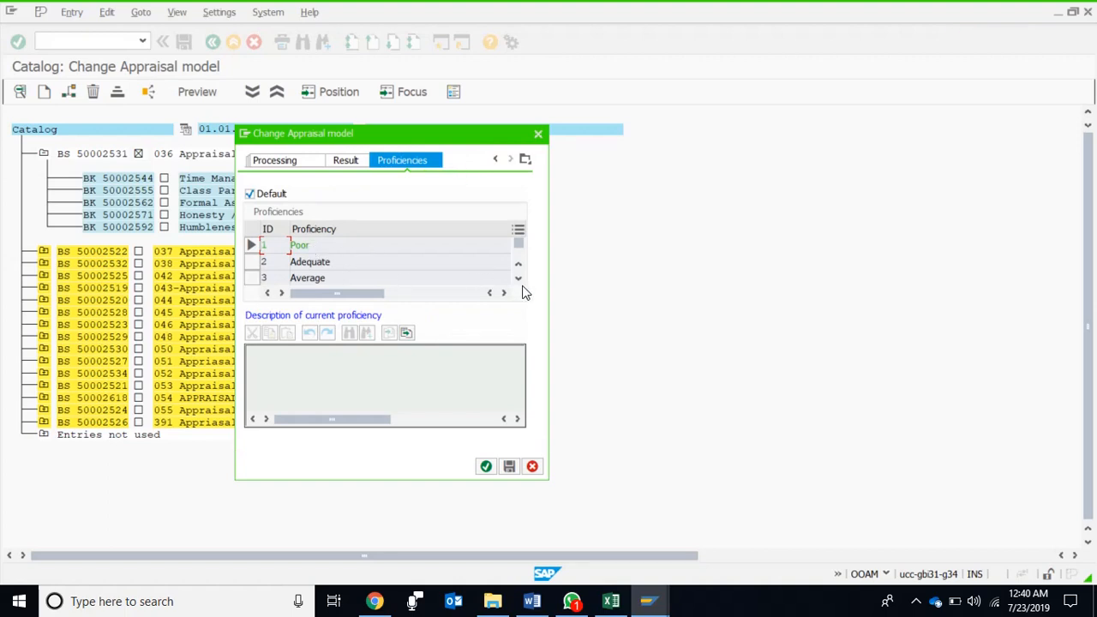
pyautogui.click(518, 281)
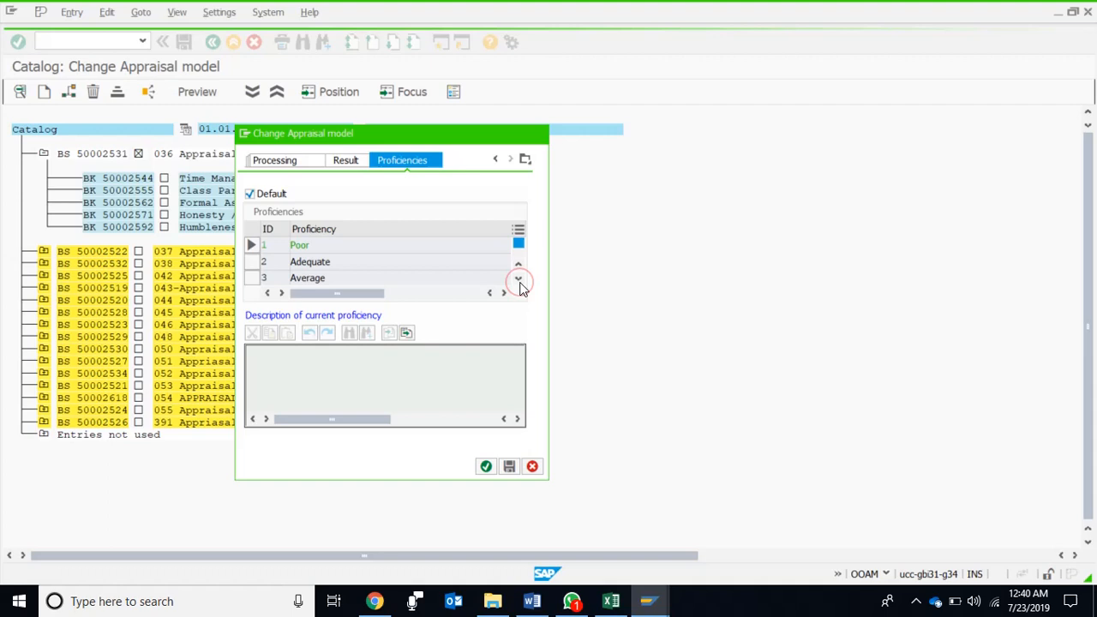
pyautogui.click(517, 281)
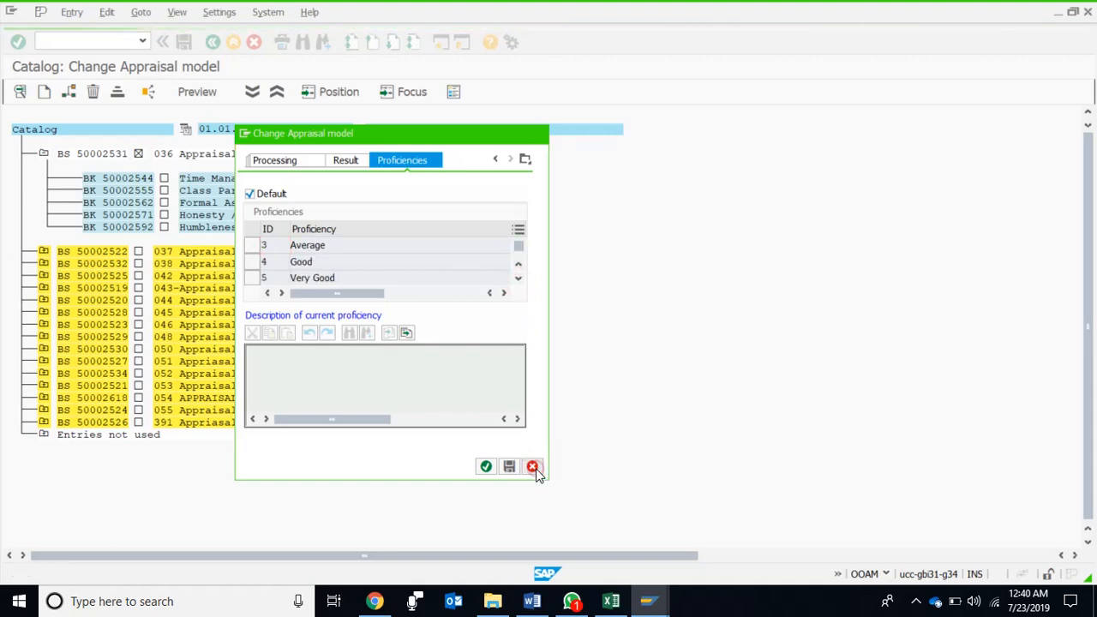
pyautogui.click(531, 466)
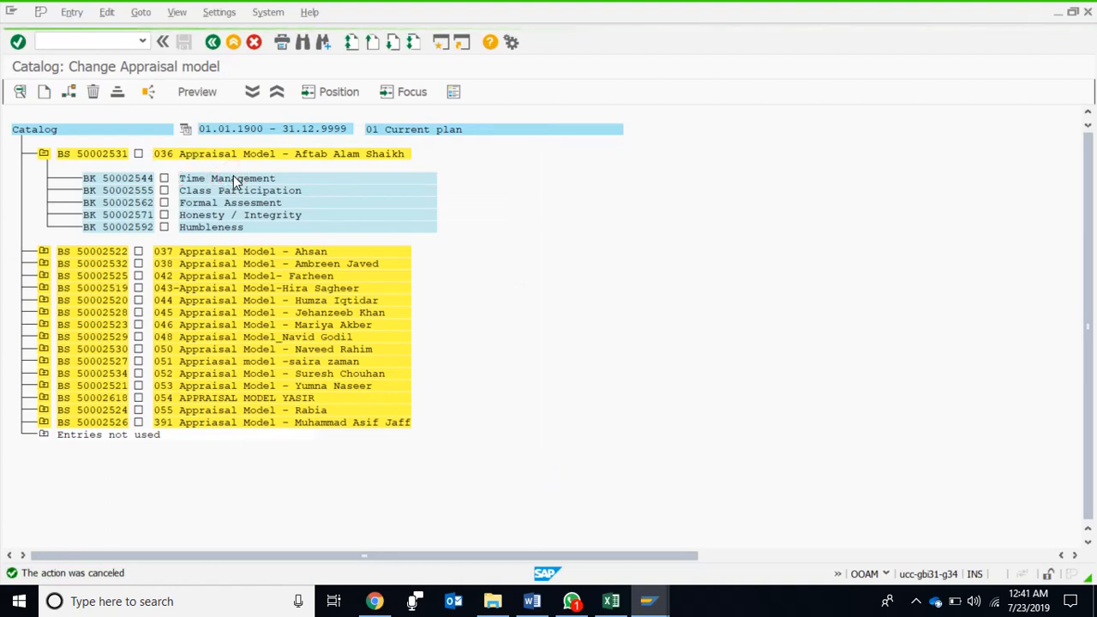
pyautogui.doubleClick(226, 178)
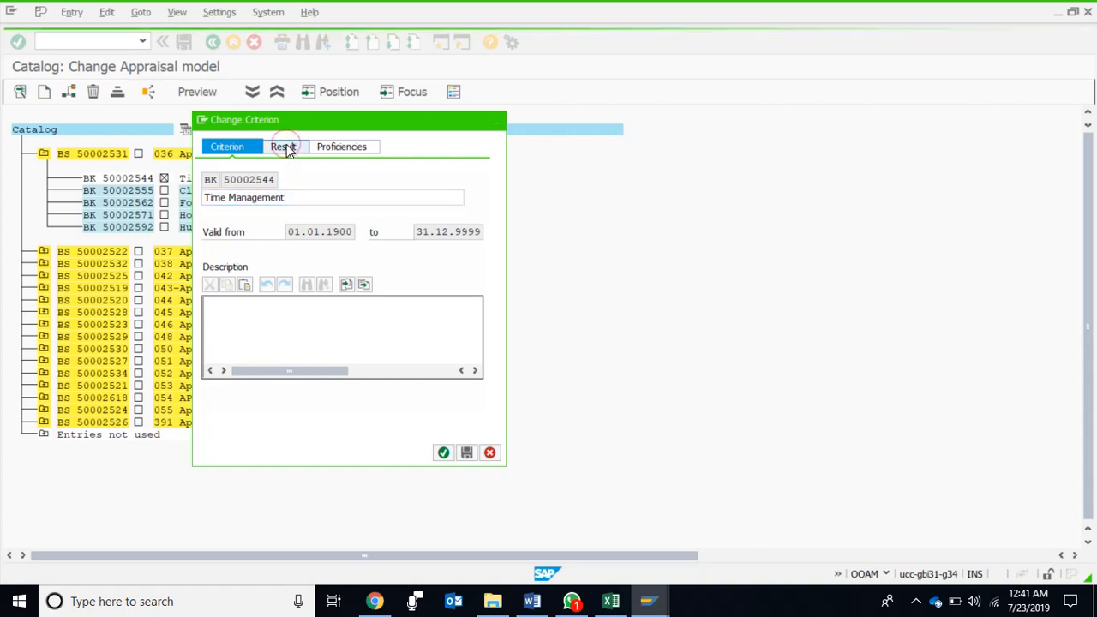
pyautogui.click(281, 146)
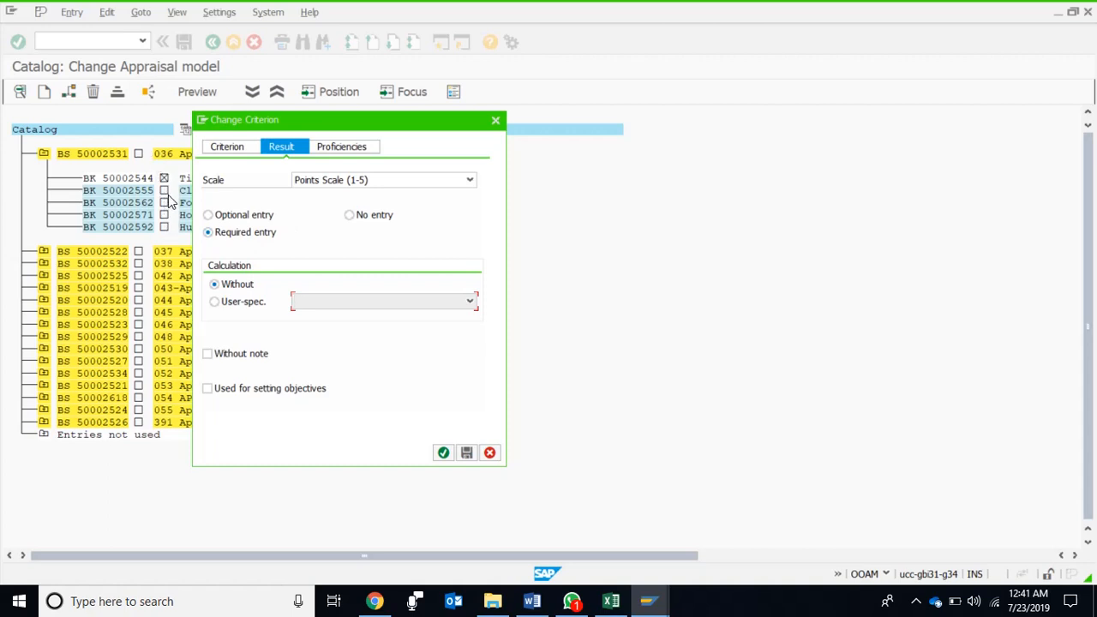
pyautogui.moveTo(490, 453)
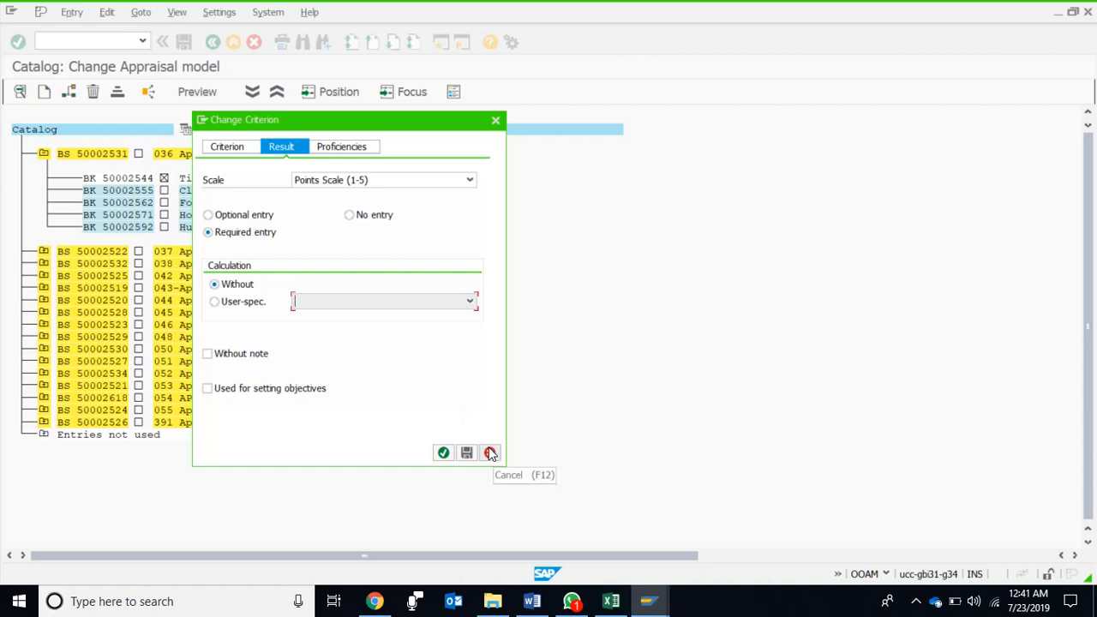
pyautogui.click(490, 452)
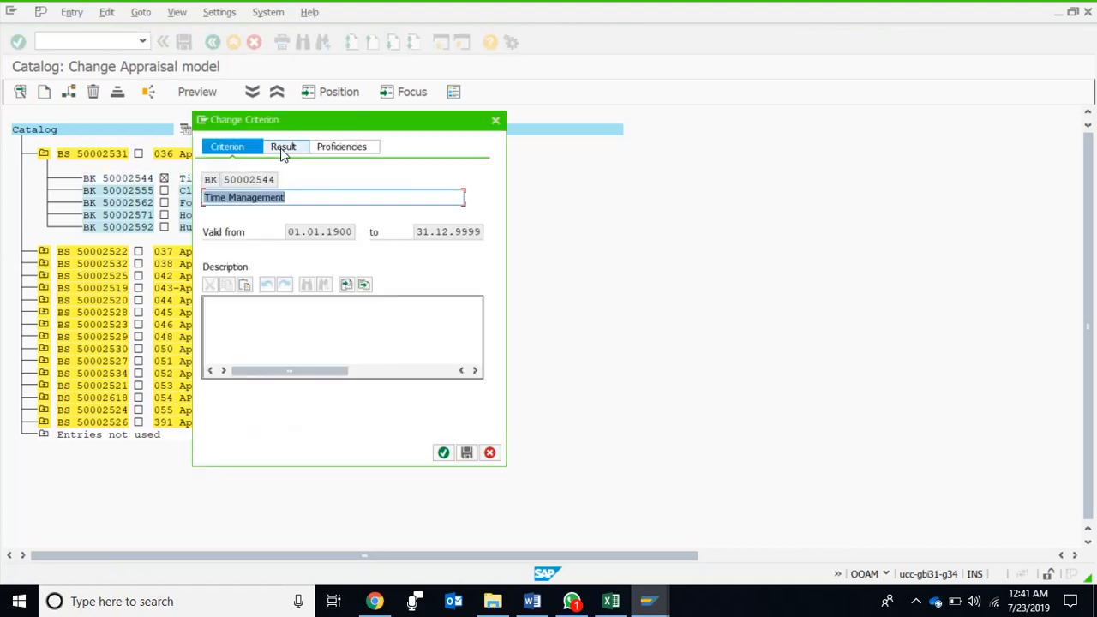
pyautogui.click(282, 146)
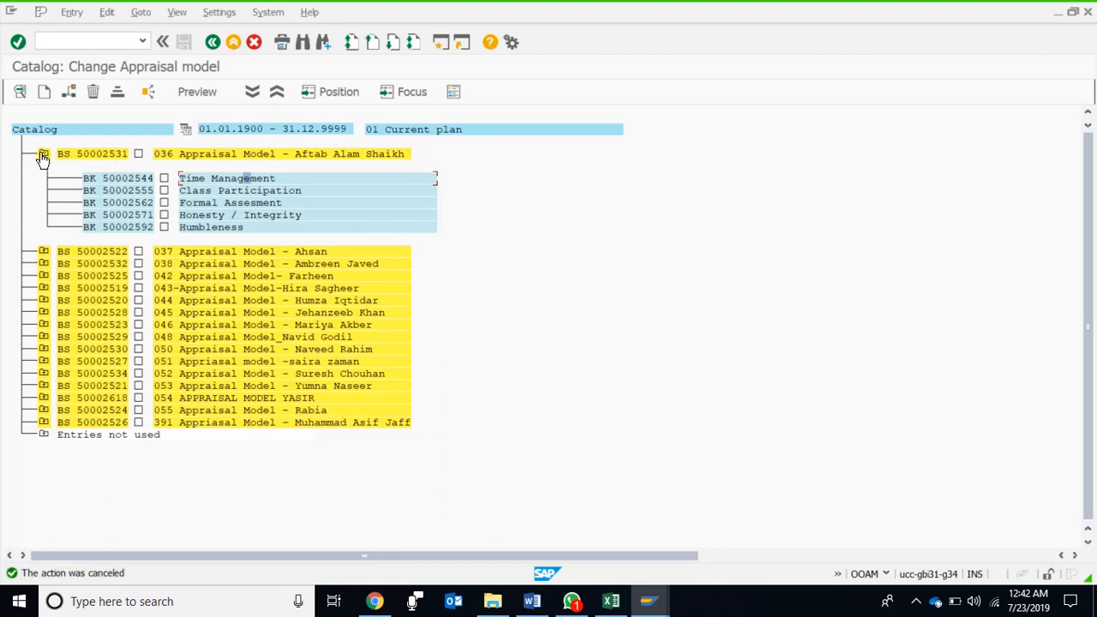
# Collapse appraisal model 036 so the catalog lists only the appraisal models.
pyautogui.click(42, 154)
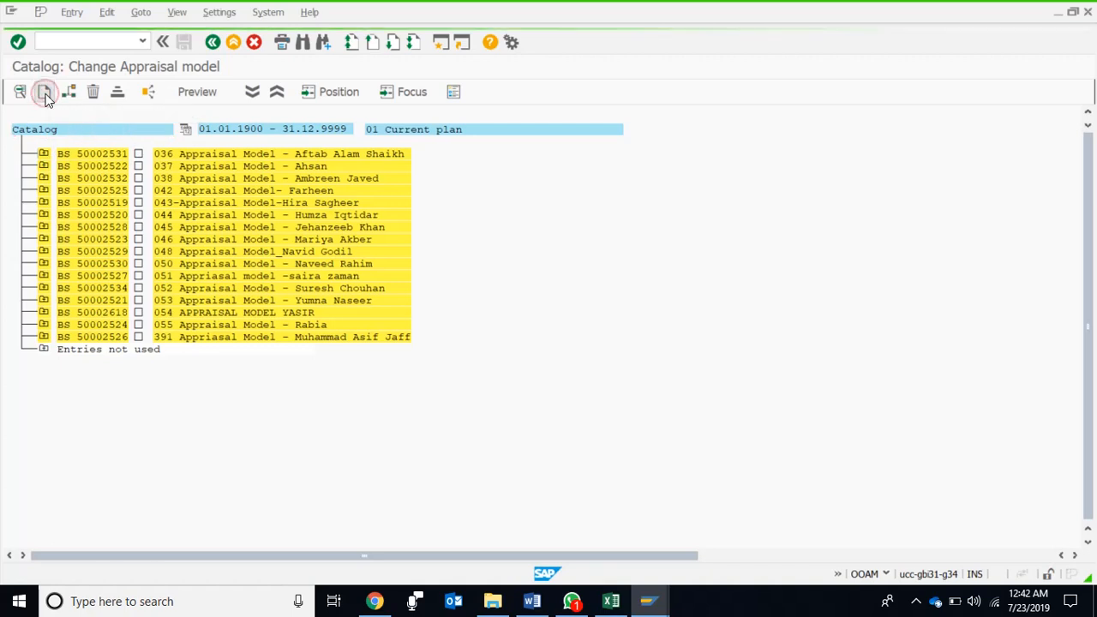
# Create a new appraisal model named 'Sample Model' with Performance Appraisal form and Individual appraisal type.
pyautogui.click(48, 93)
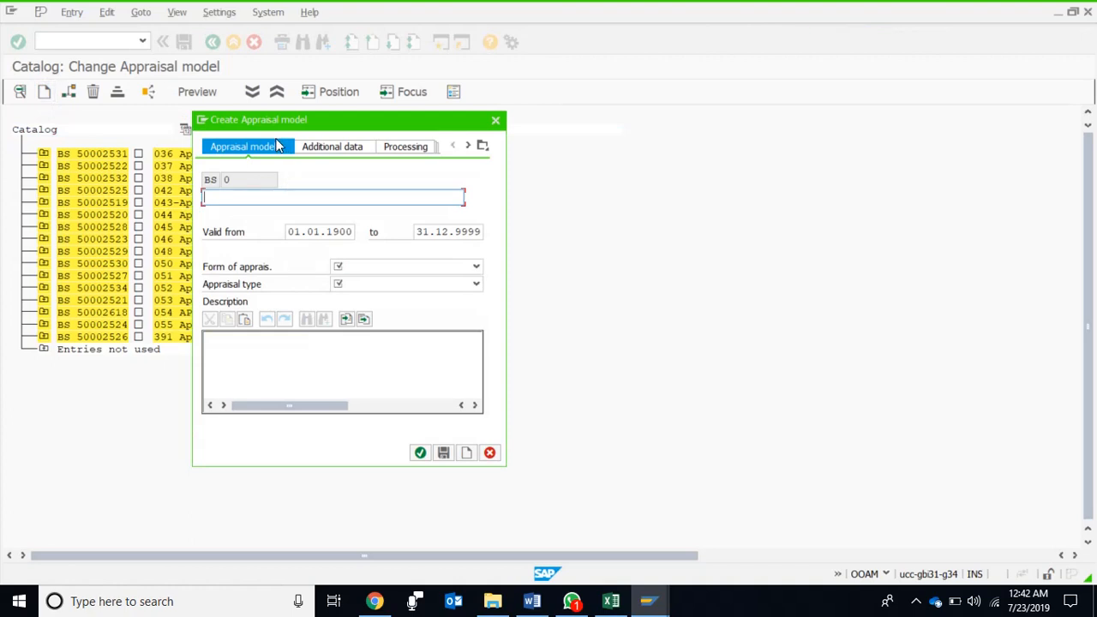
pyautogui.click(332, 197)
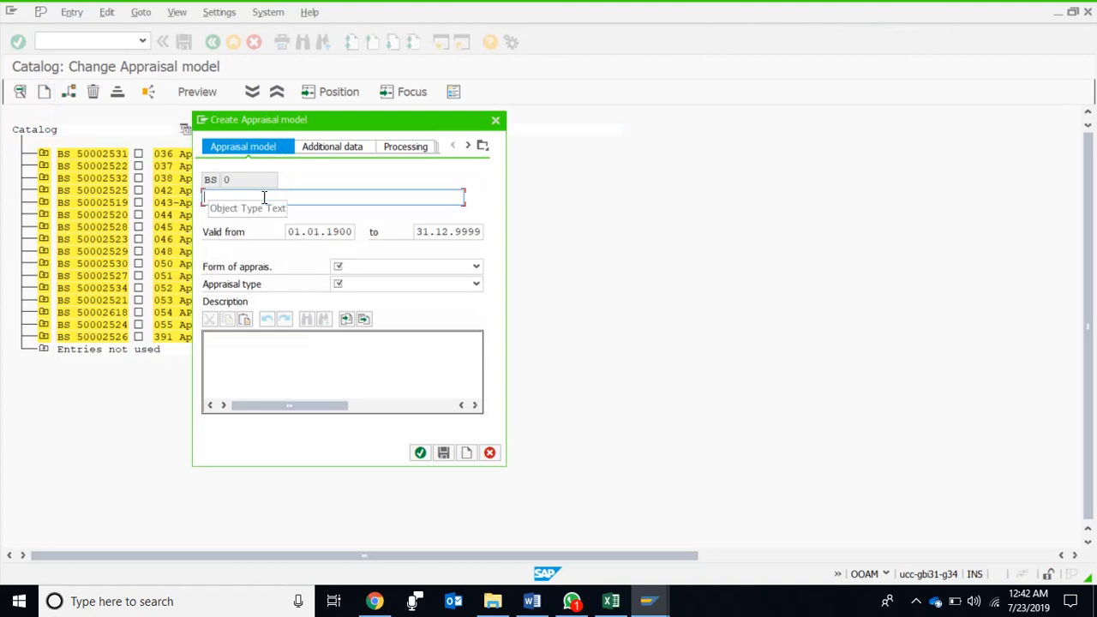
pyautogui.write('Sample Modek')
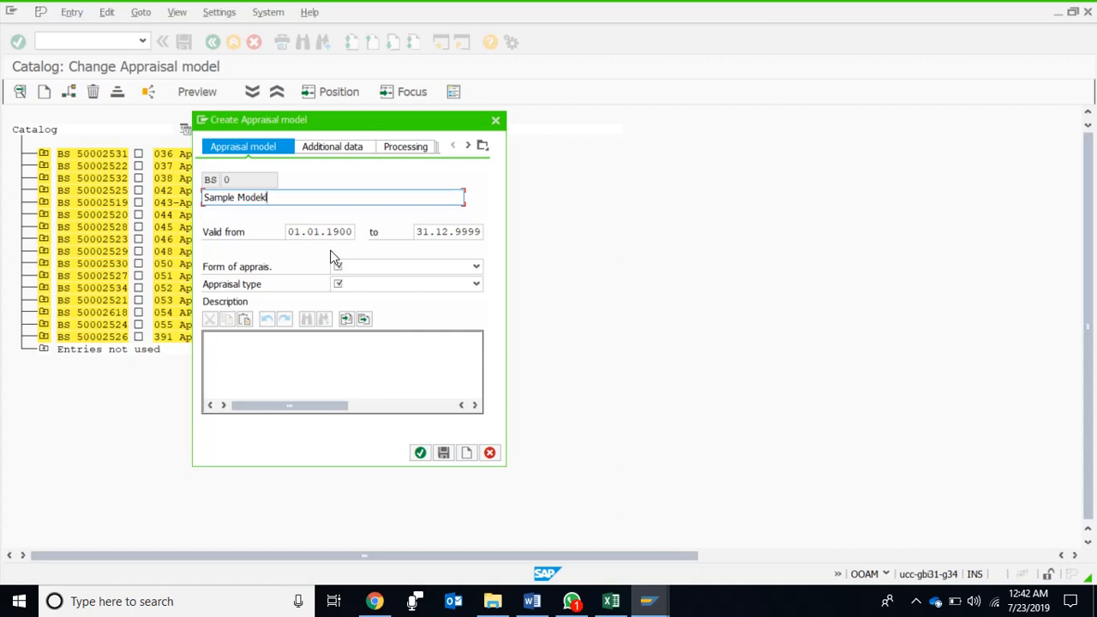
pyautogui.click(335, 145)
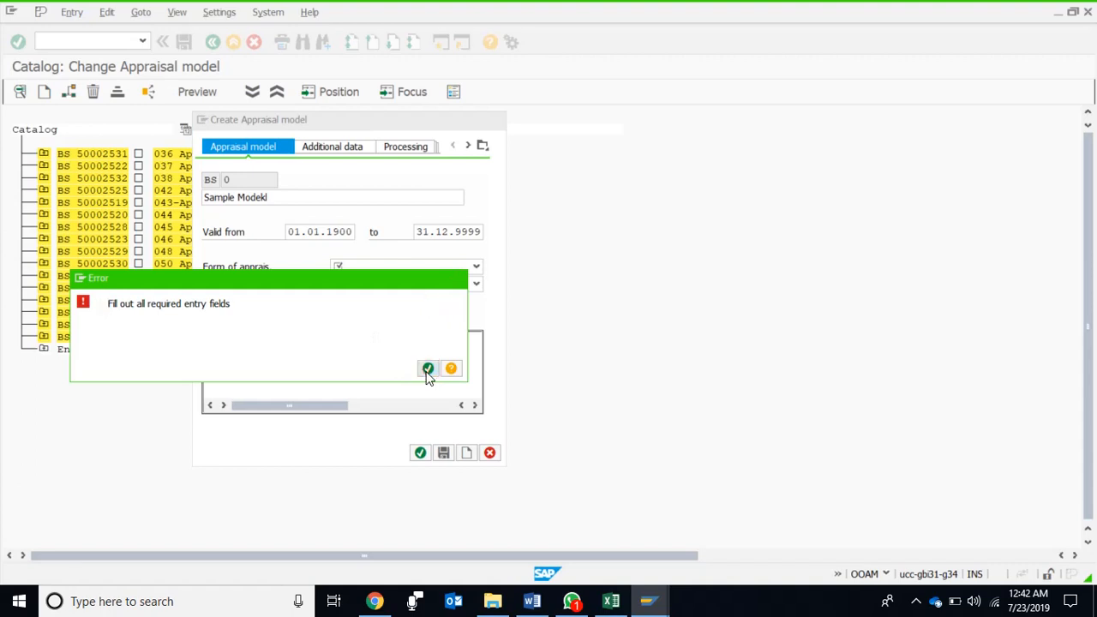
pyautogui.click(428, 369)
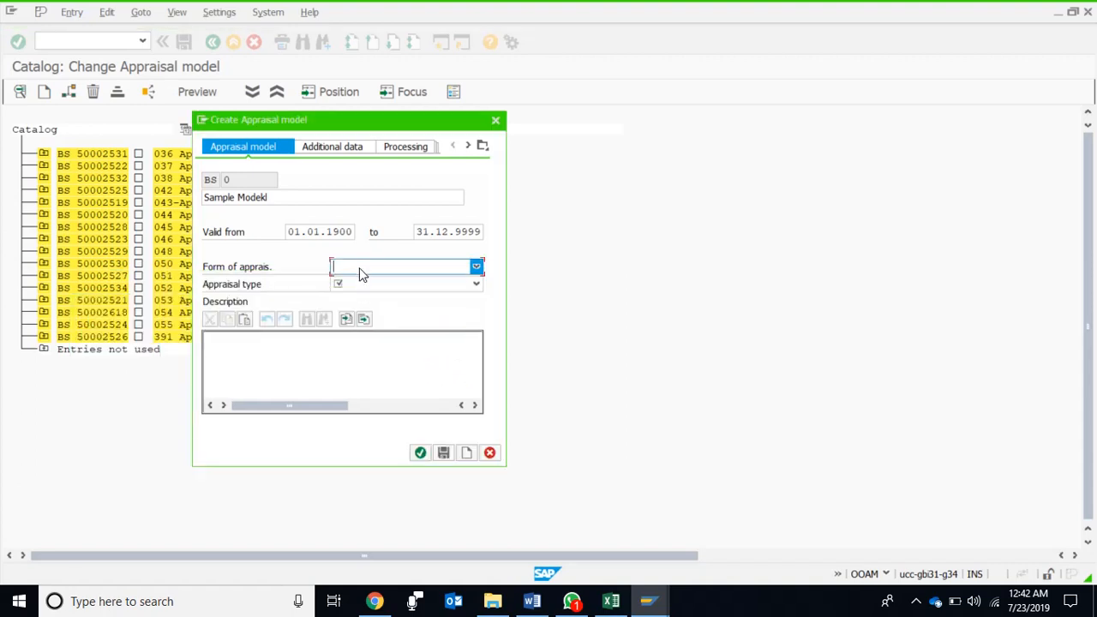
pyautogui.click(476, 285)
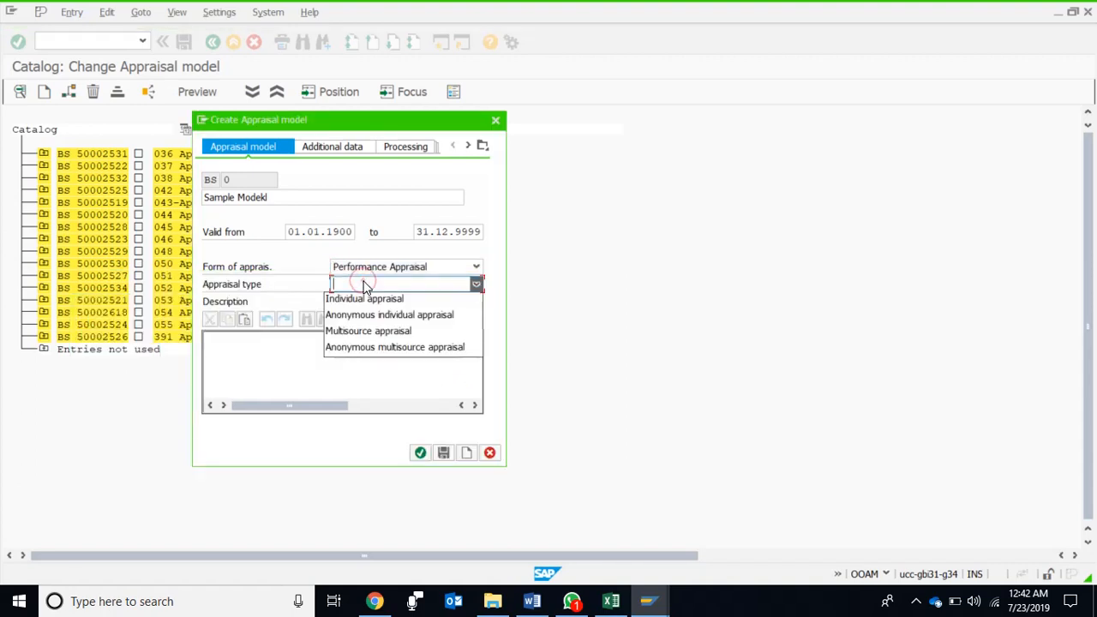
pyautogui.click(363, 298)
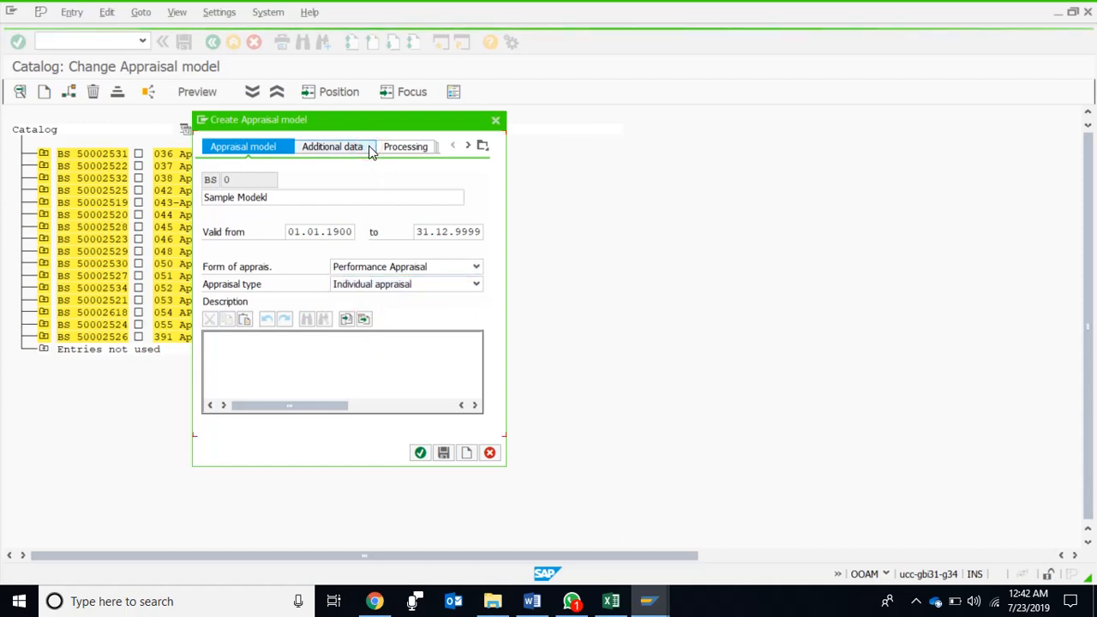
# Set Sample Model's result to Standard Criterion (1-6) scale with Average calculation and save it.
pyautogui.click(404, 146)
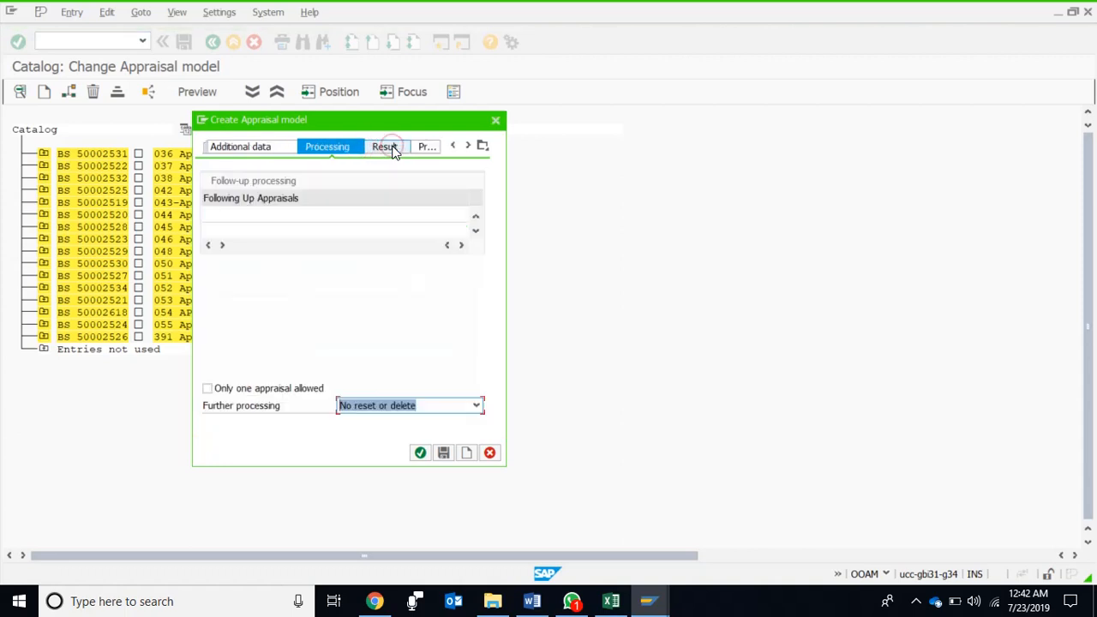
pyautogui.click(384, 145)
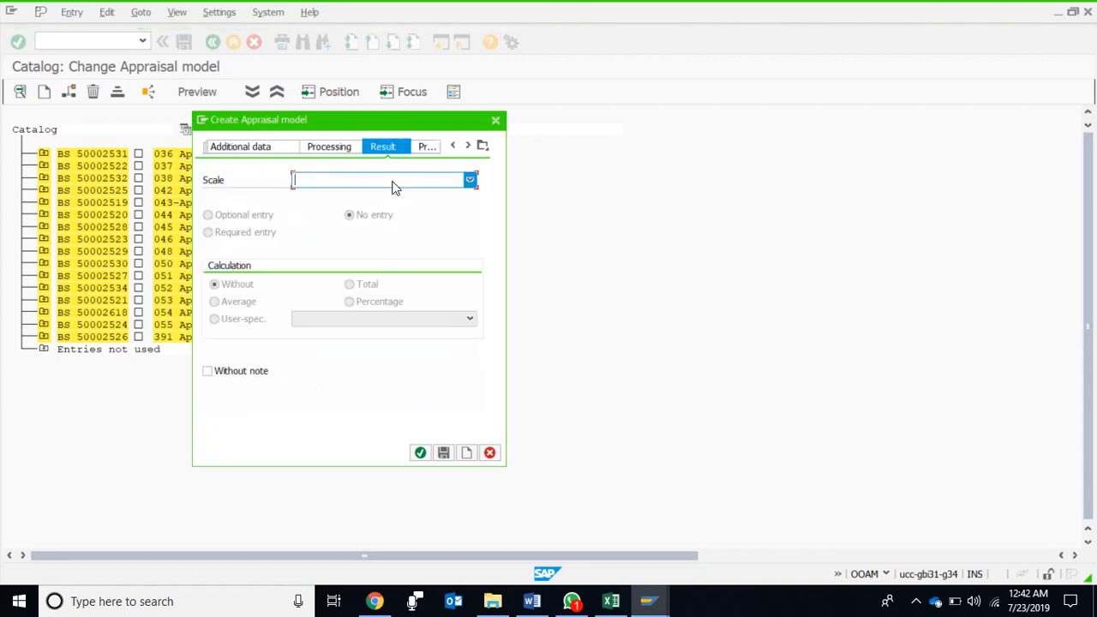
pyautogui.click(470, 179)
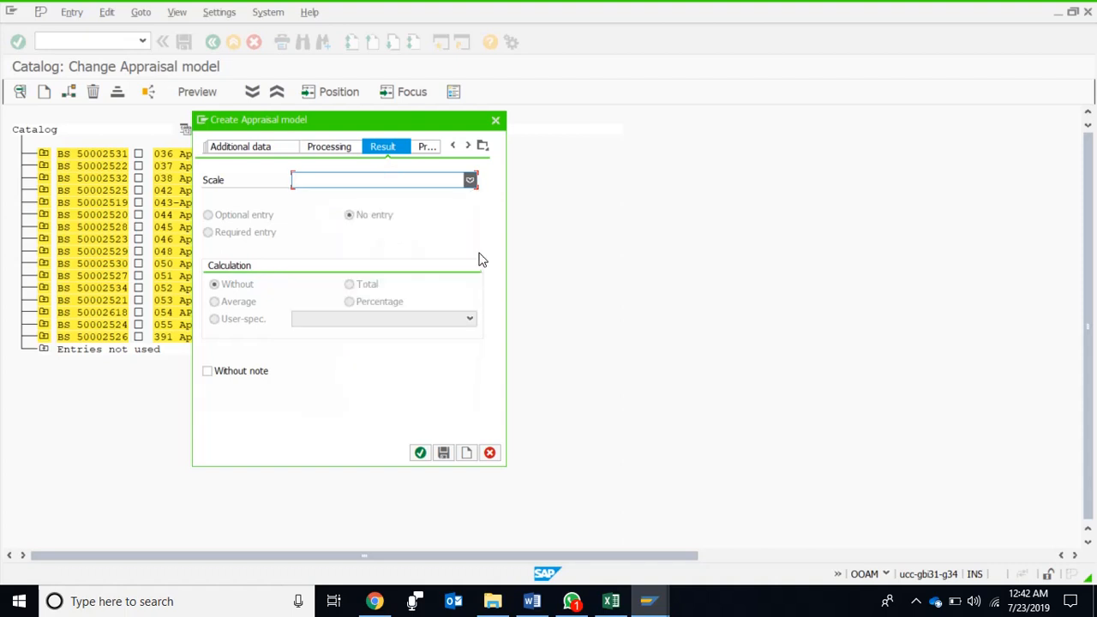
pyautogui.click(469, 180)
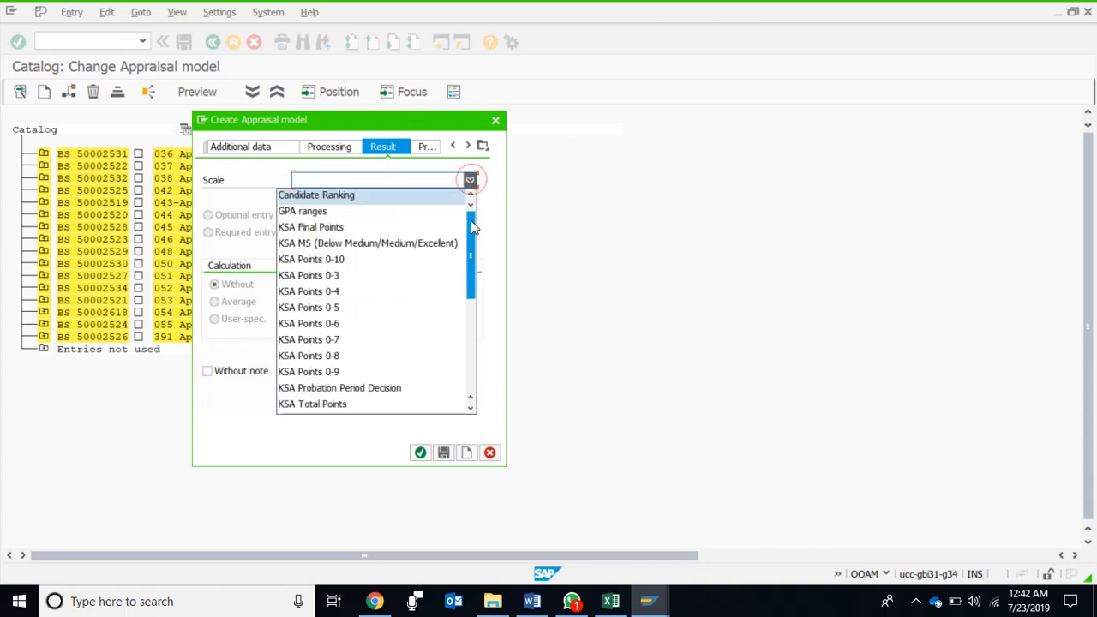
pyautogui.scroll(-3)
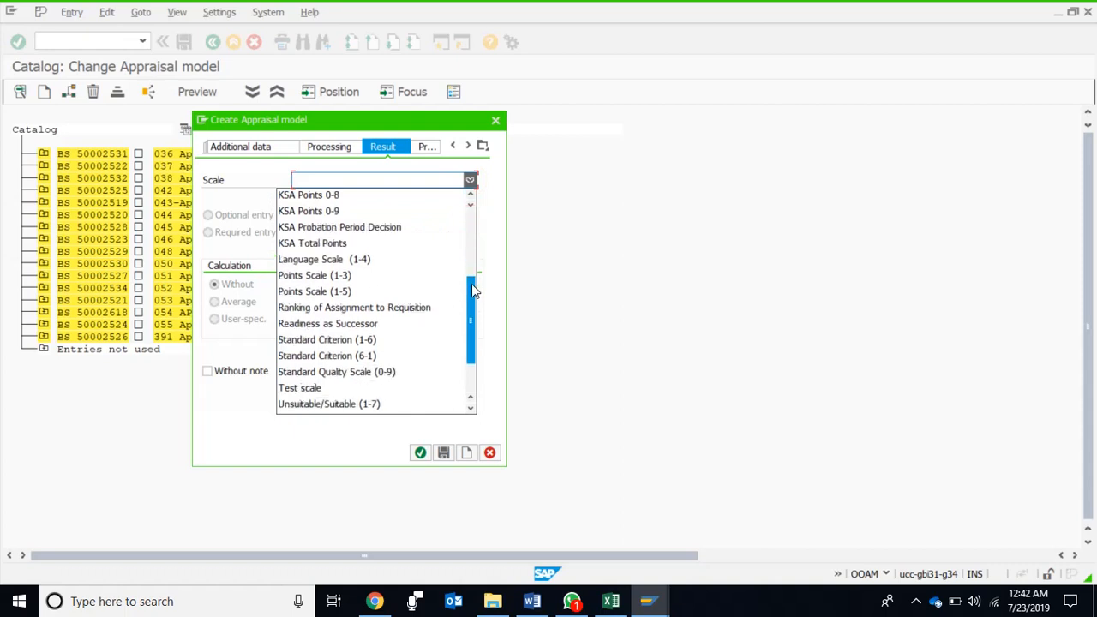
pyautogui.moveTo(390, 343)
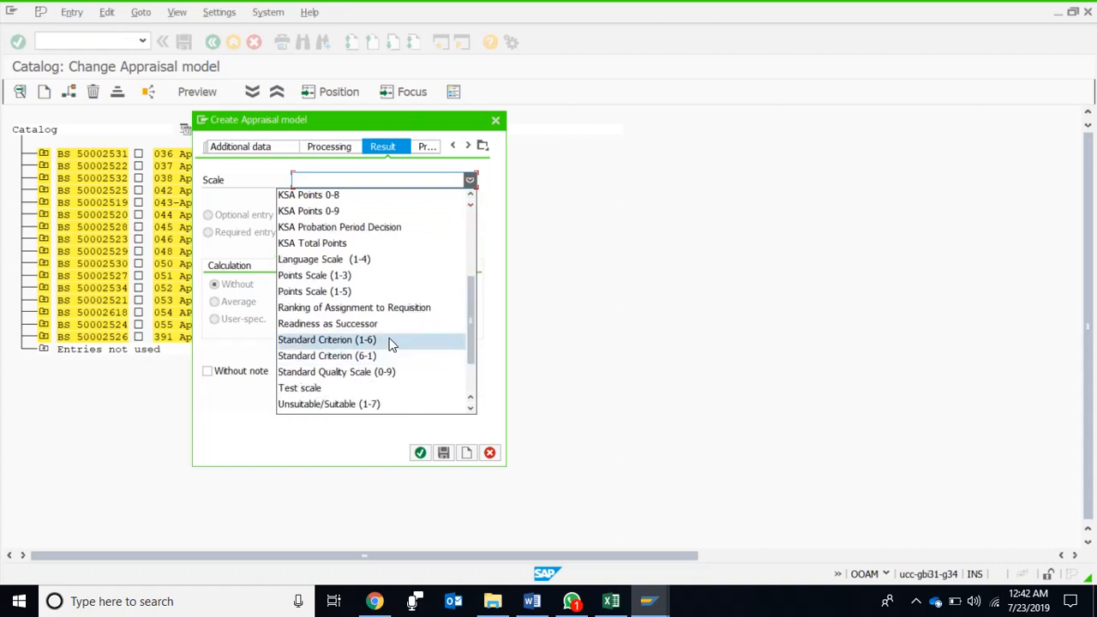
pyautogui.click(326, 339)
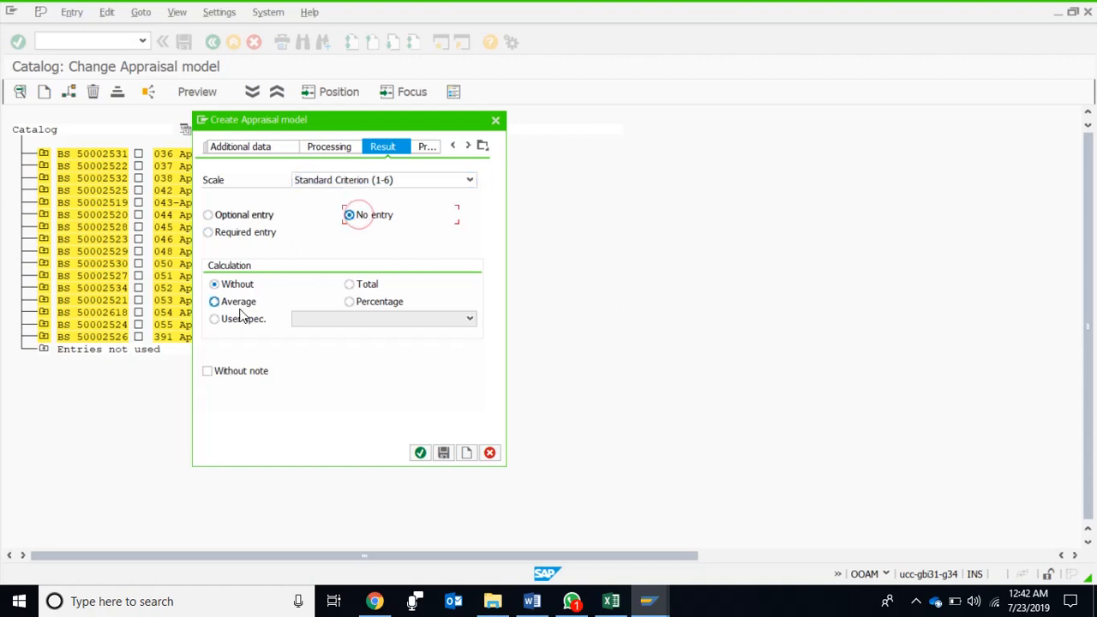
pyautogui.click(214, 301)
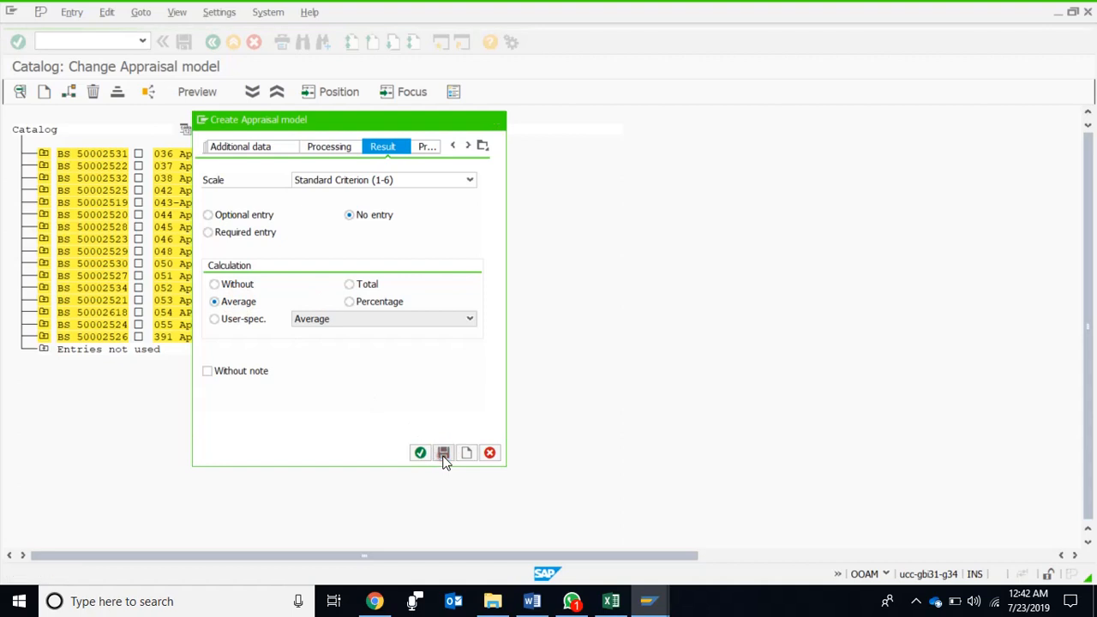
pyautogui.click(442, 452)
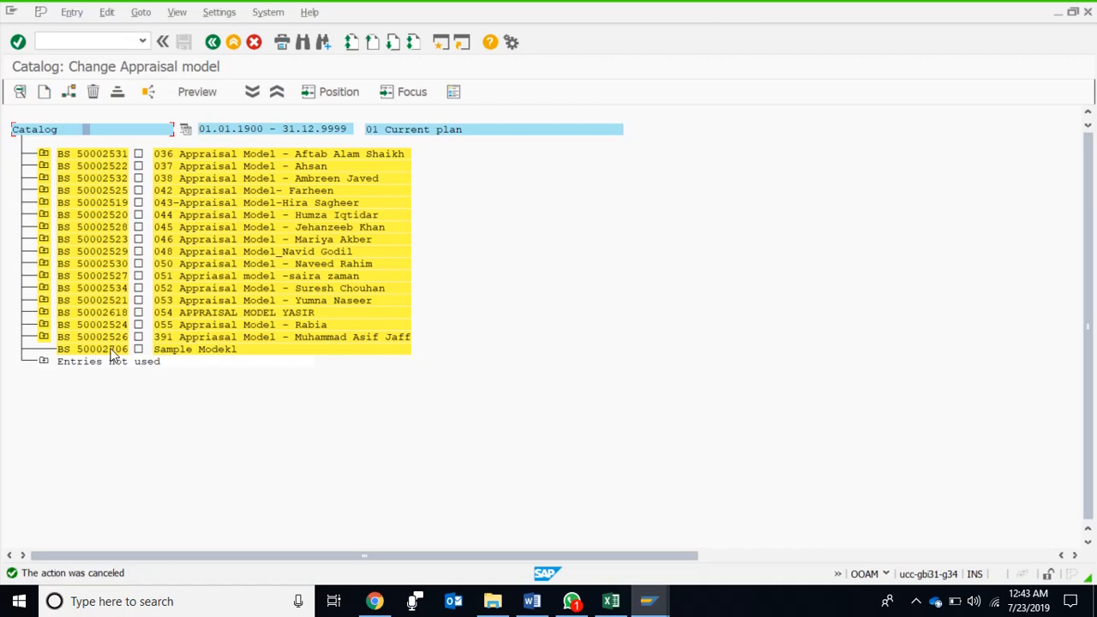
pyautogui.click(139, 349)
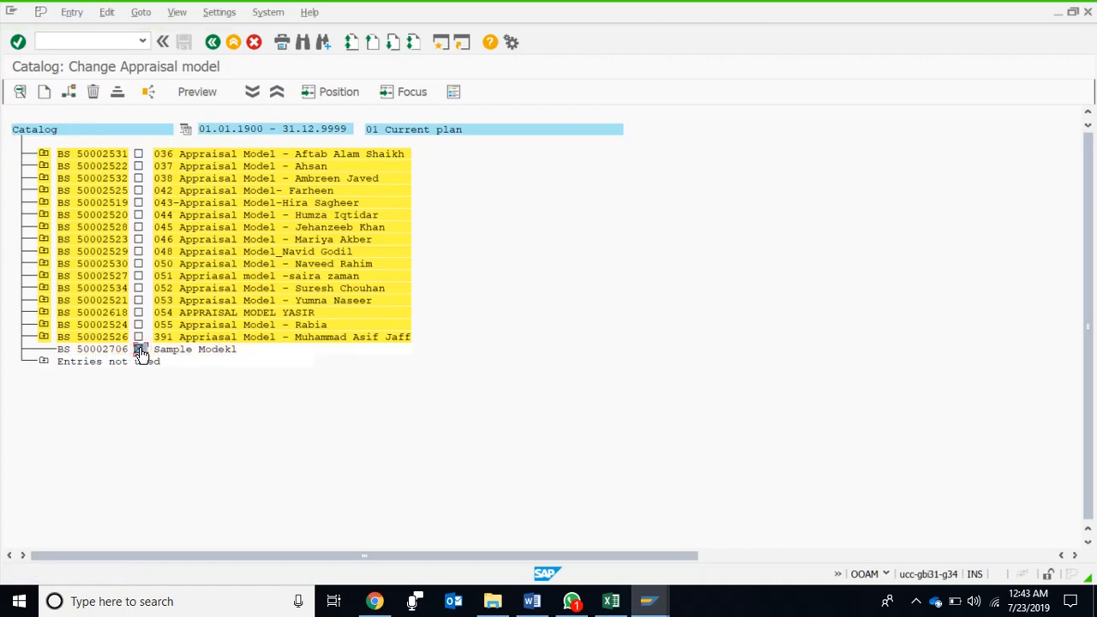
pyautogui.click(138, 350)
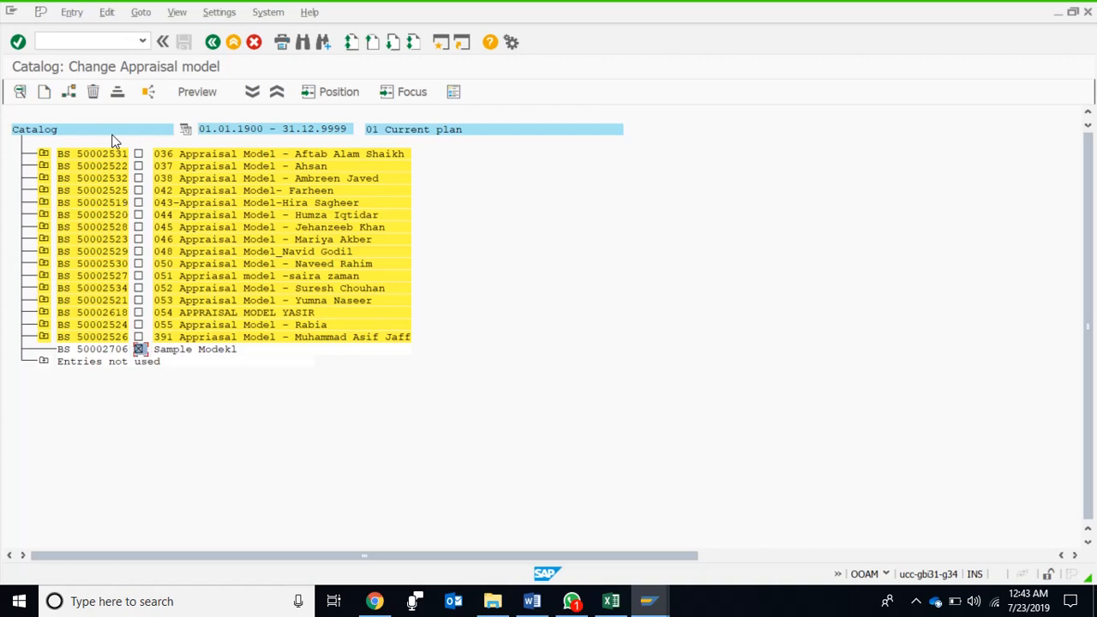
pyautogui.moveTo(231, 356)
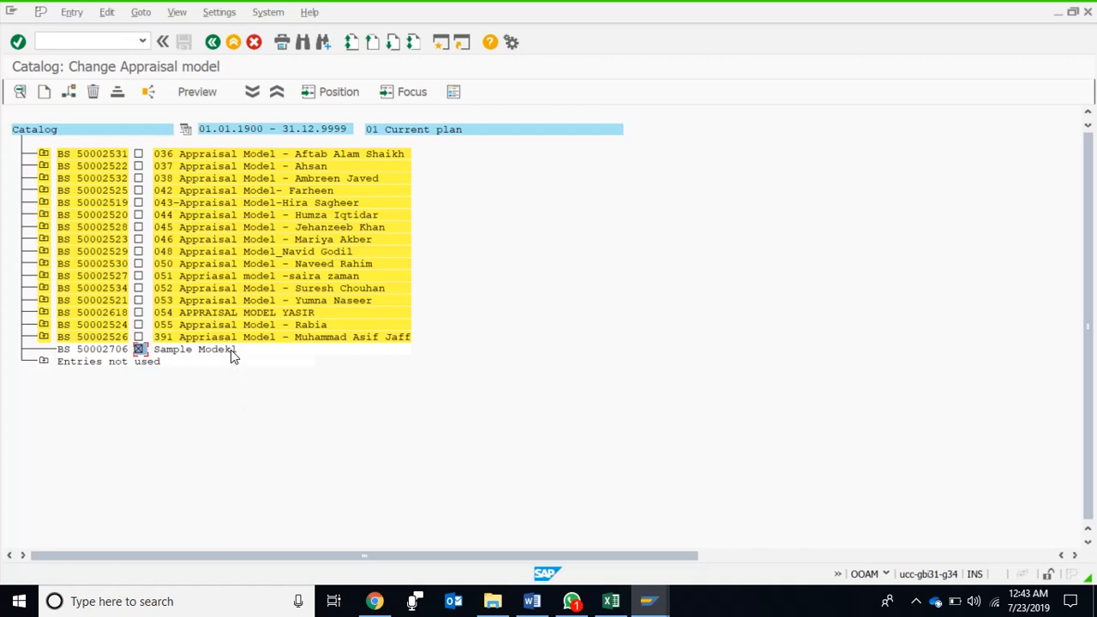
pyautogui.click(138, 349)
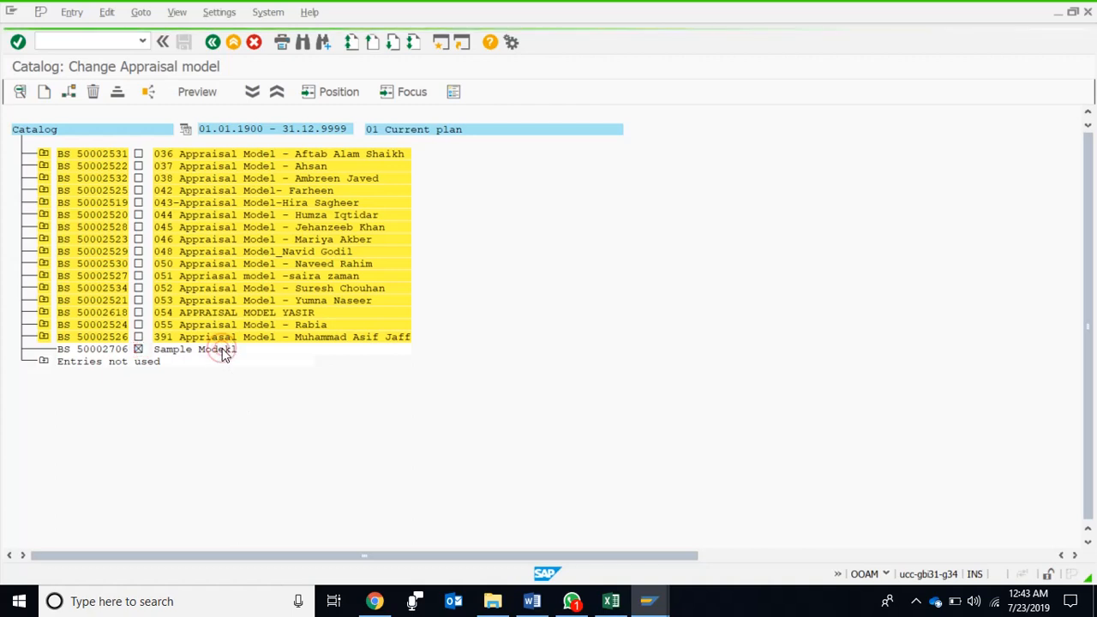
pyautogui.doubleClick(200, 350)
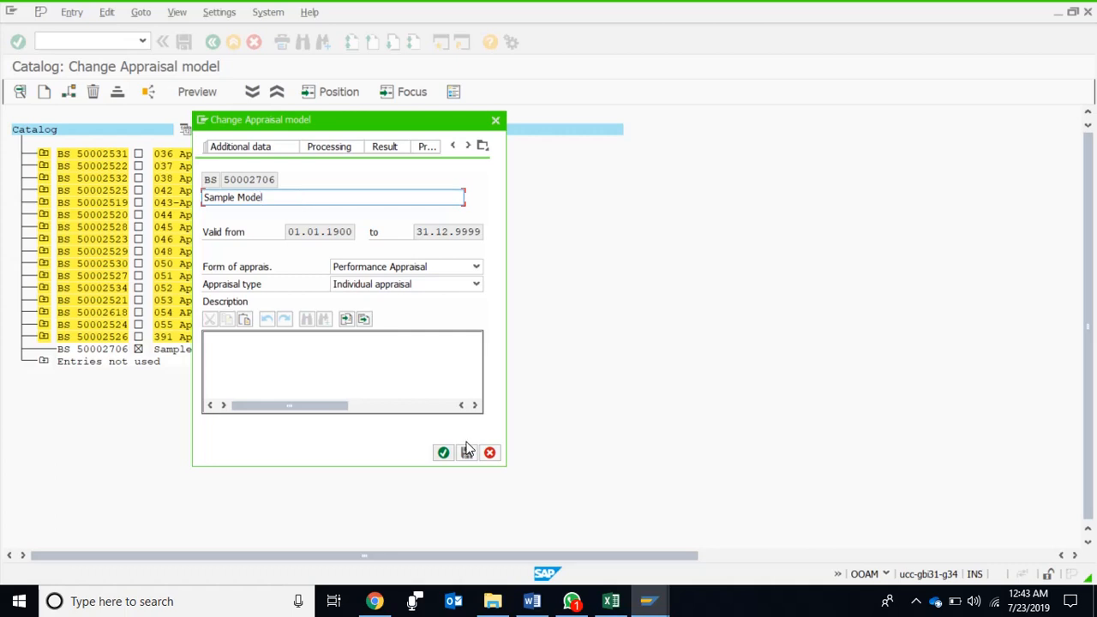
pyautogui.click(444, 453)
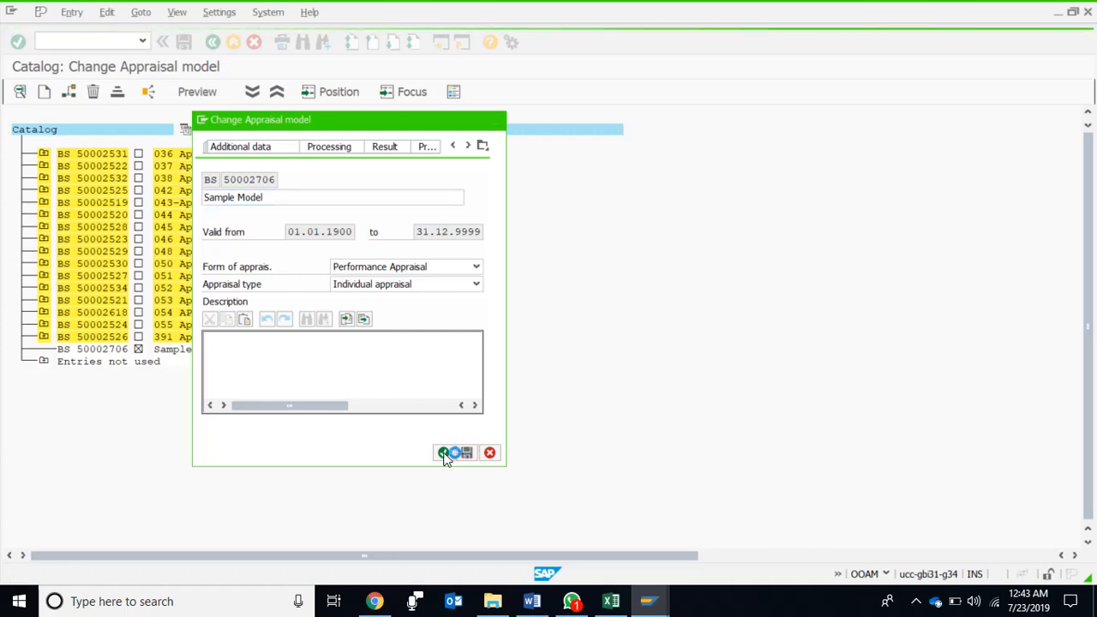
pyautogui.click(442, 453)
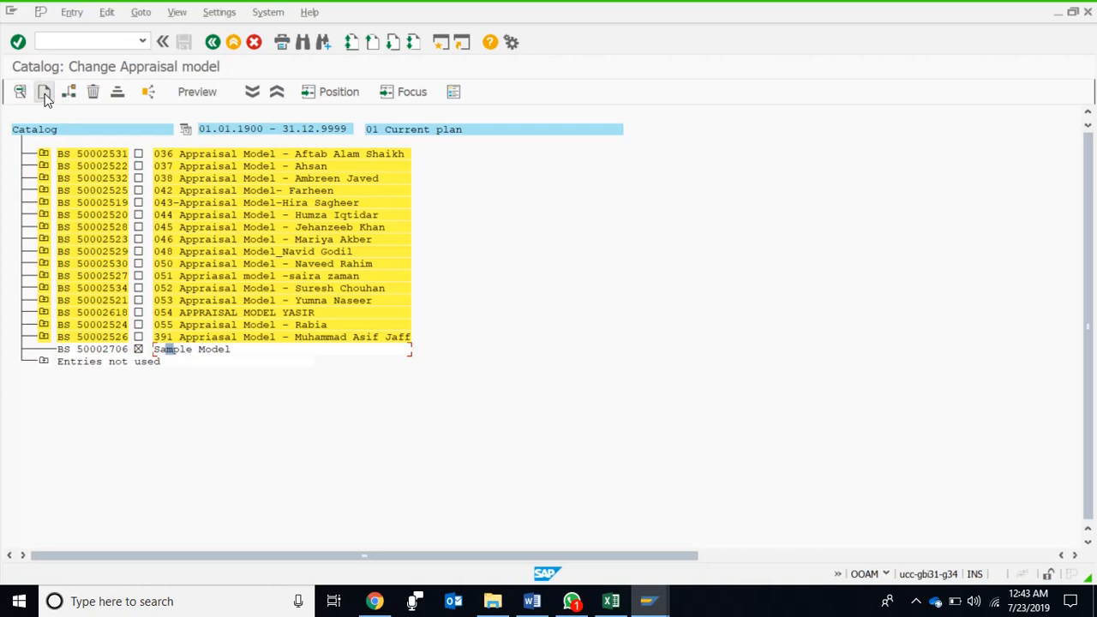
# Create a Discipline criterion under the model with required entry on the Standard Criterion (1-6) scale and save.
pyautogui.click(45, 91)
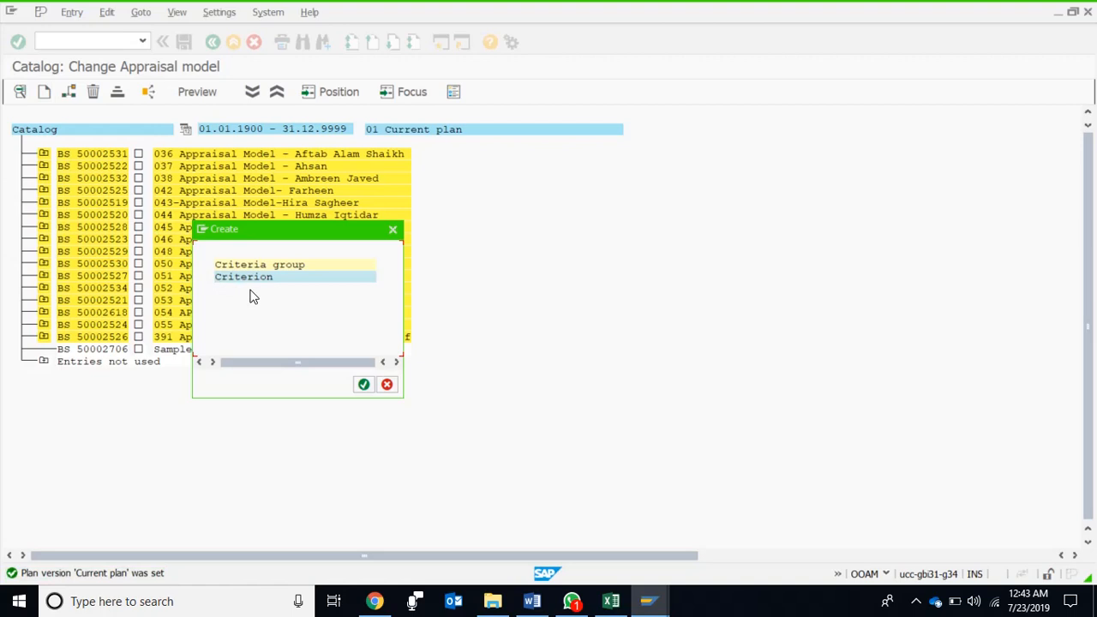
pyautogui.click(259, 264)
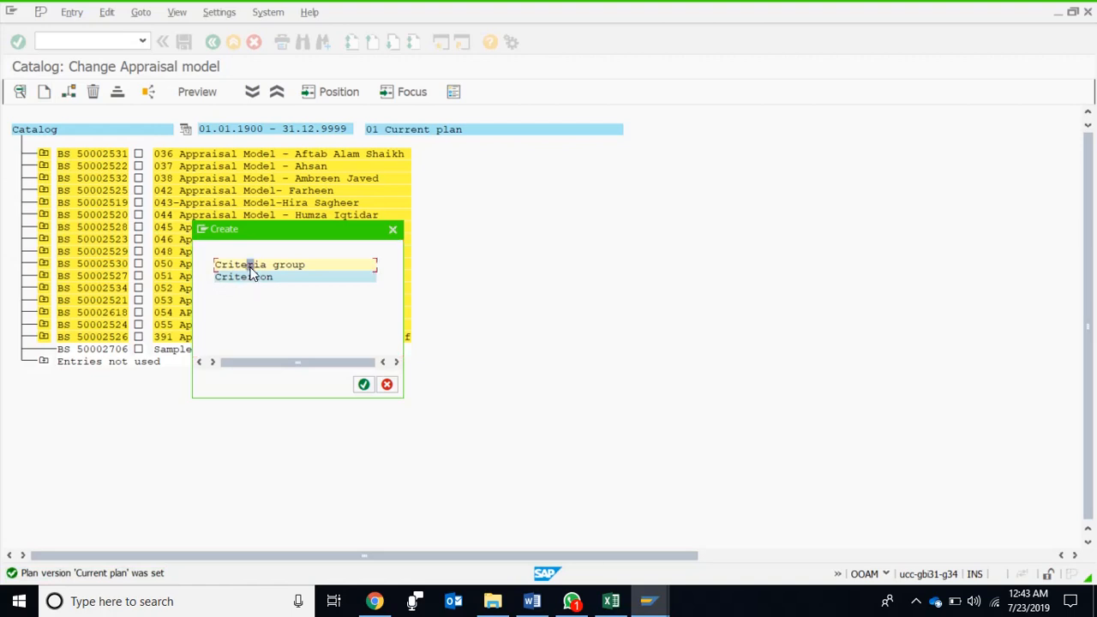
pyautogui.click(243, 277)
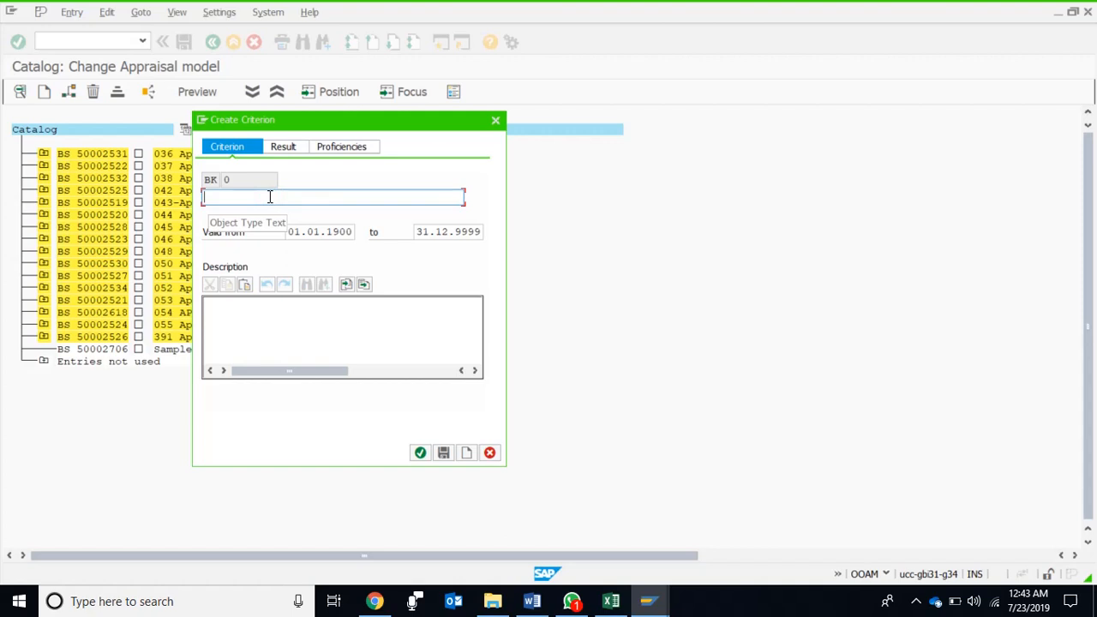
pyautogui.write('Discipline')
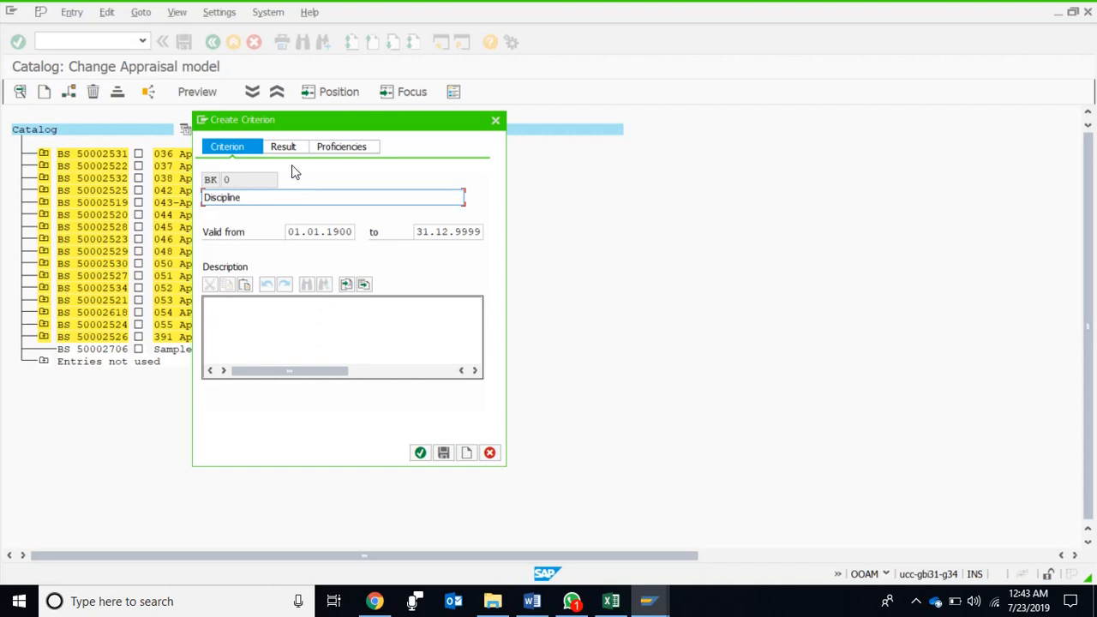
pyautogui.click(283, 148)
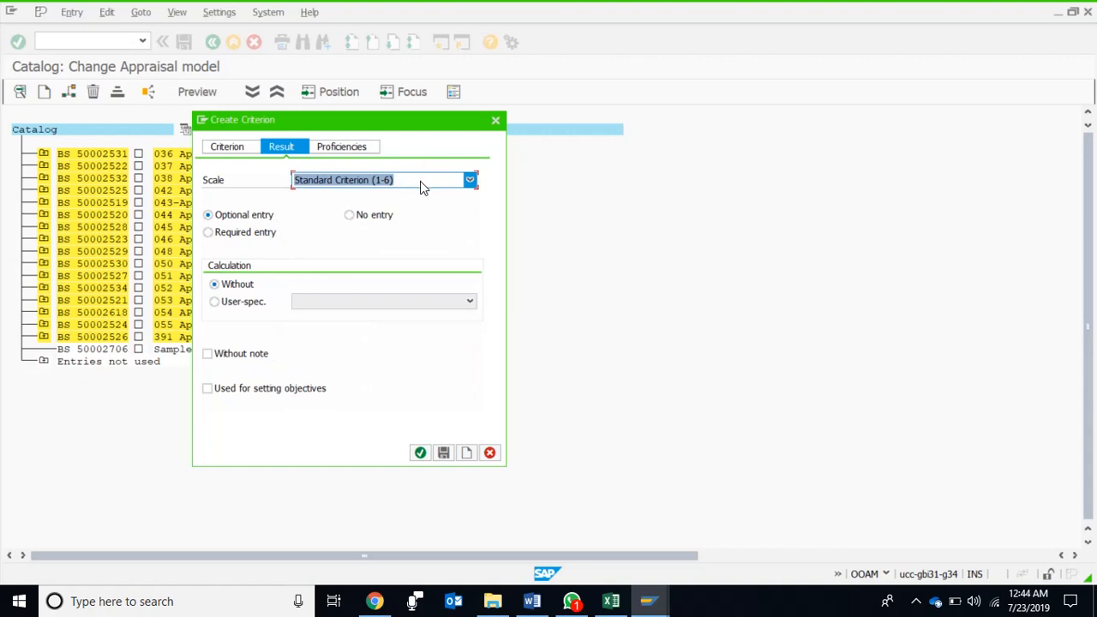
pyautogui.click(209, 233)
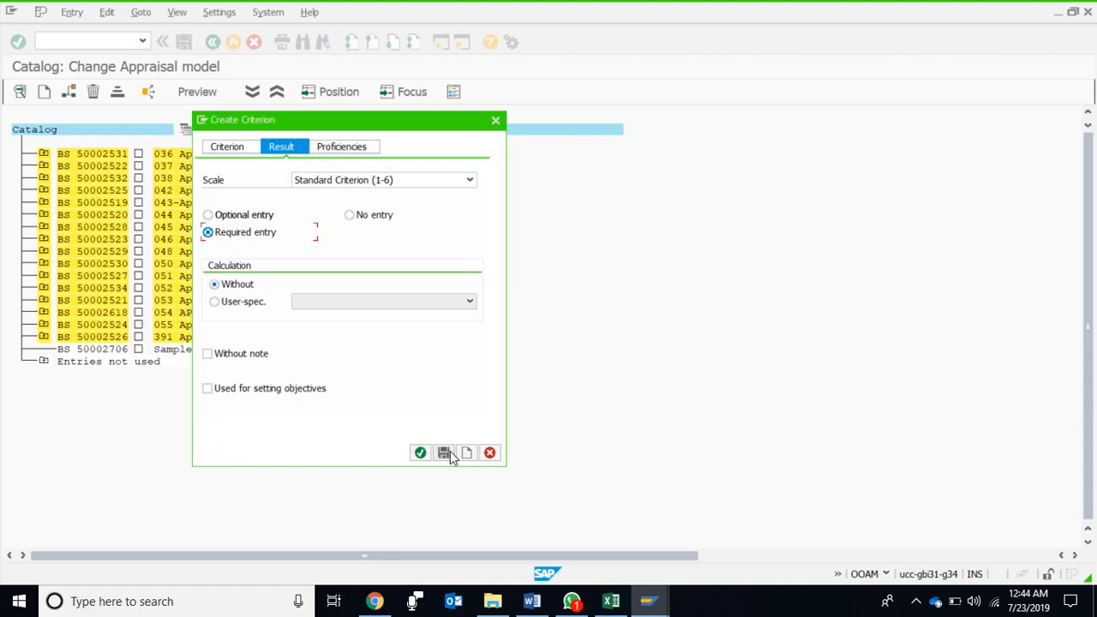
pyautogui.click(443, 452)
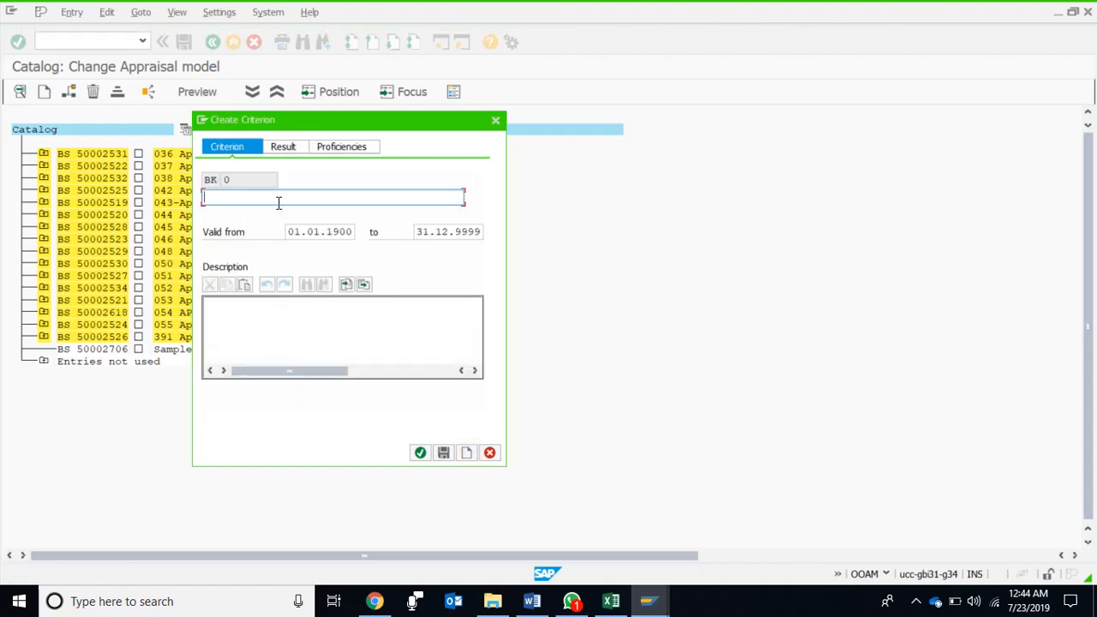
pyautogui.moveTo(277, 203)
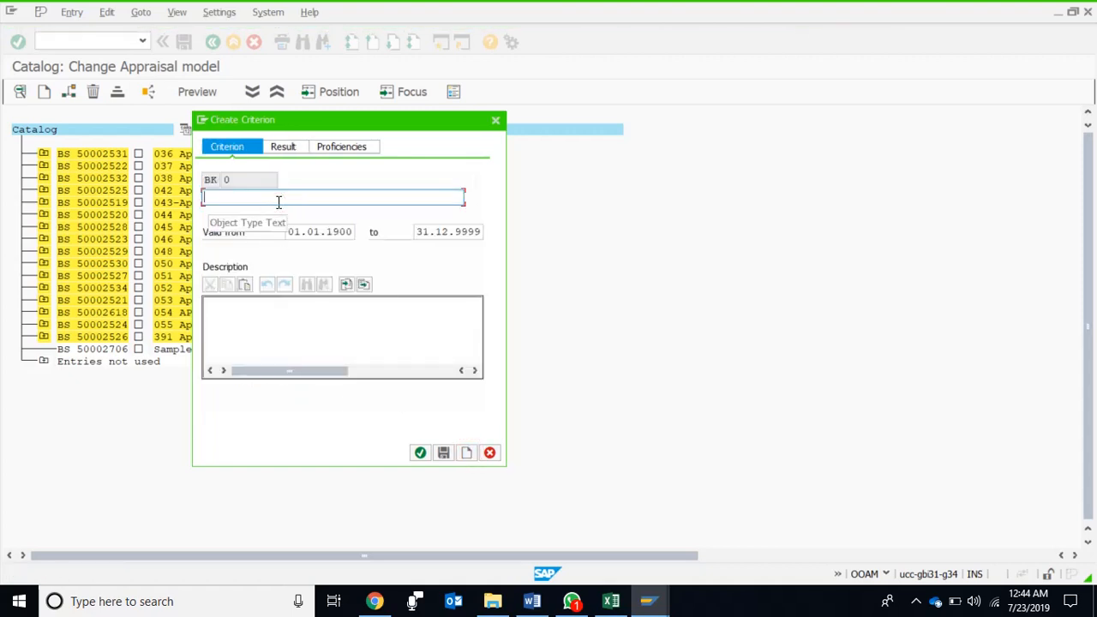
# Name the criterion Honesty with the Standard Criterion (1-6) scale as a required entry and continue.
pyautogui.write('Honesty')
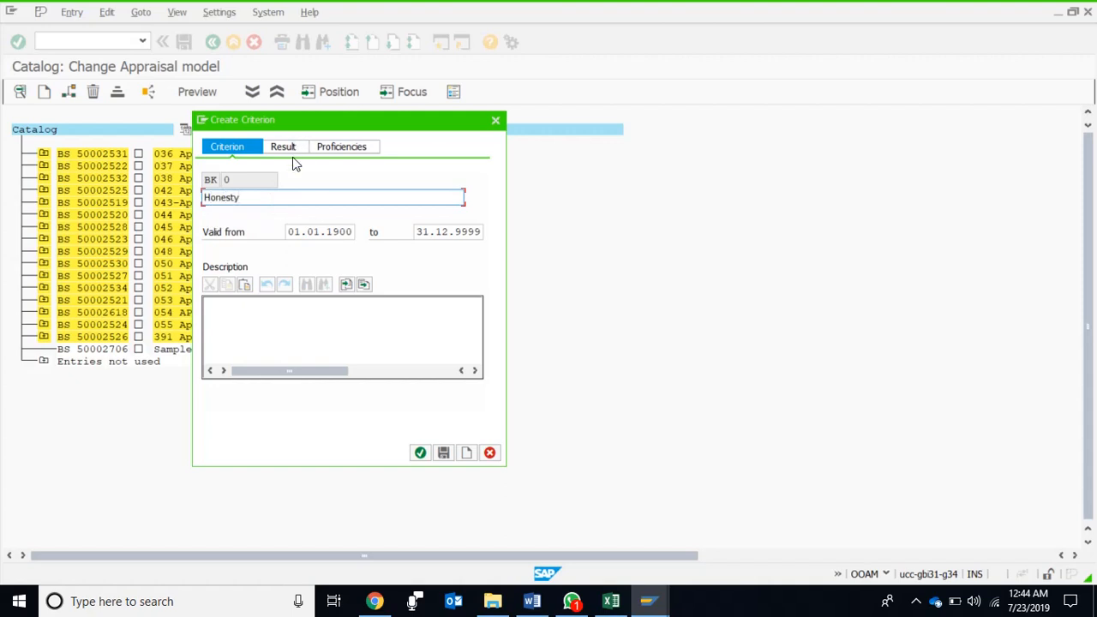
pyautogui.click(281, 148)
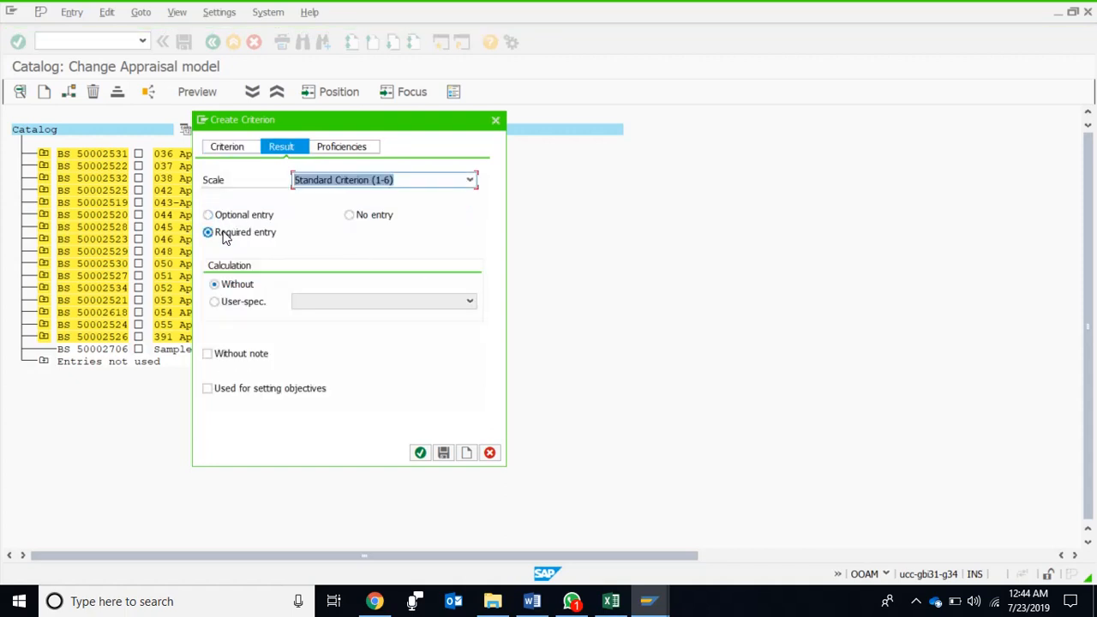
pyautogui.moveTo(421, 452)
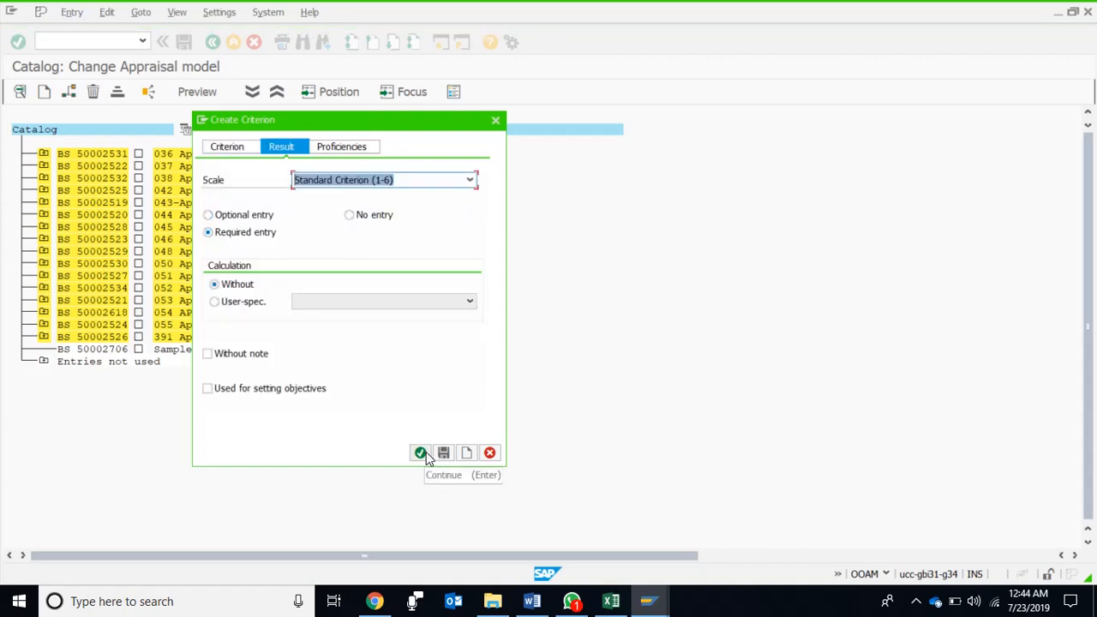
pyautogui.click(420, 452)
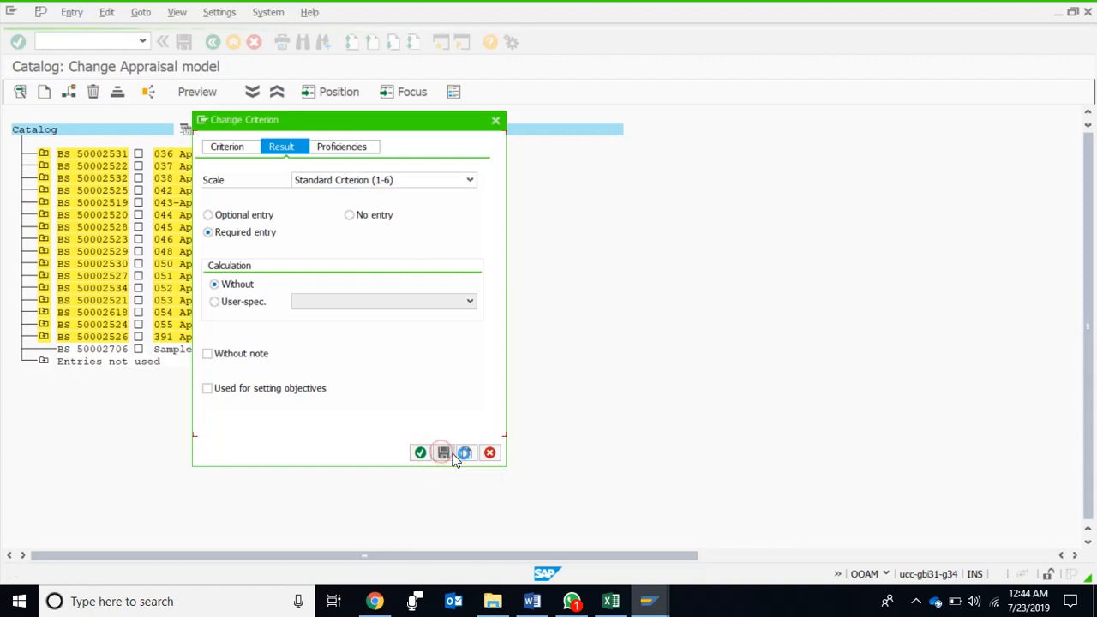
# Save the Honesty criterion so Sample Model lists Discipline and Honesty.
pyautogui.click(442, 452)
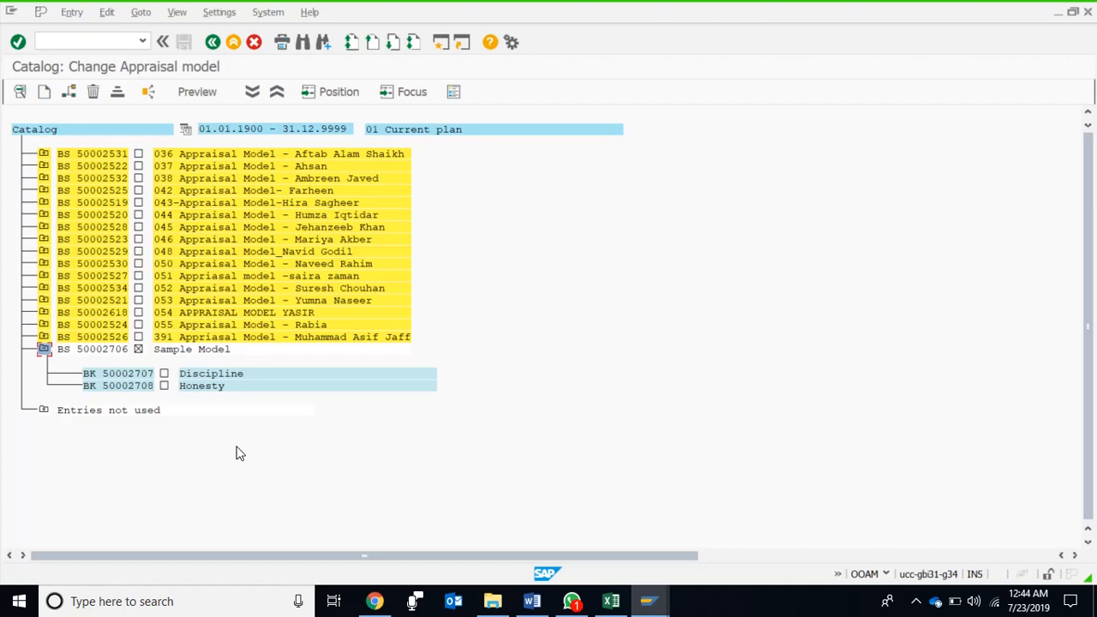
pyautogui.moveTo(237, 416)
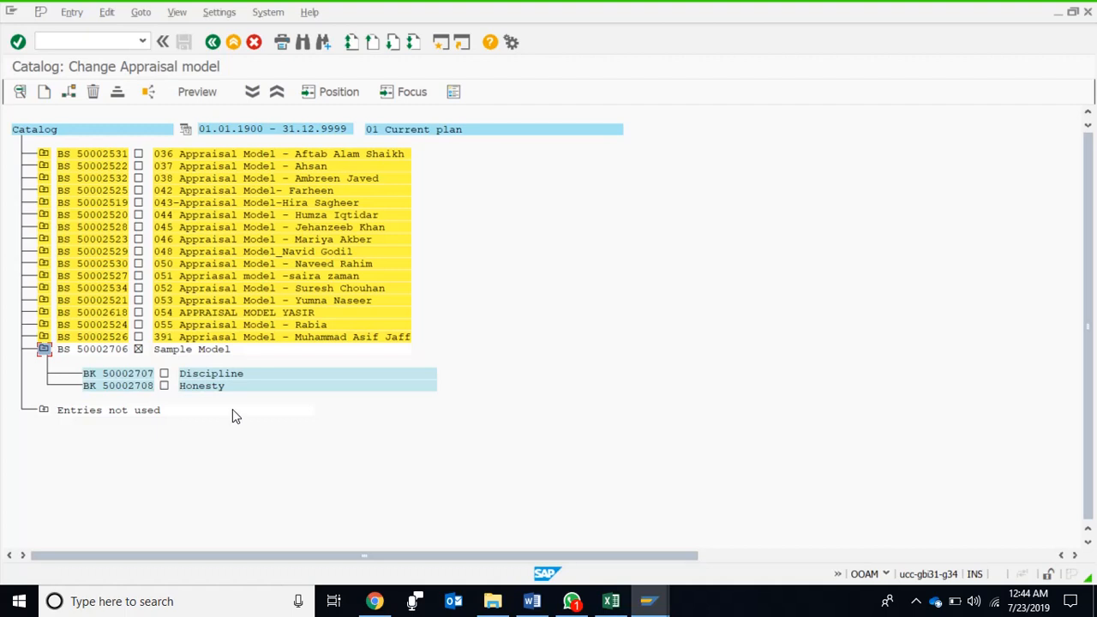